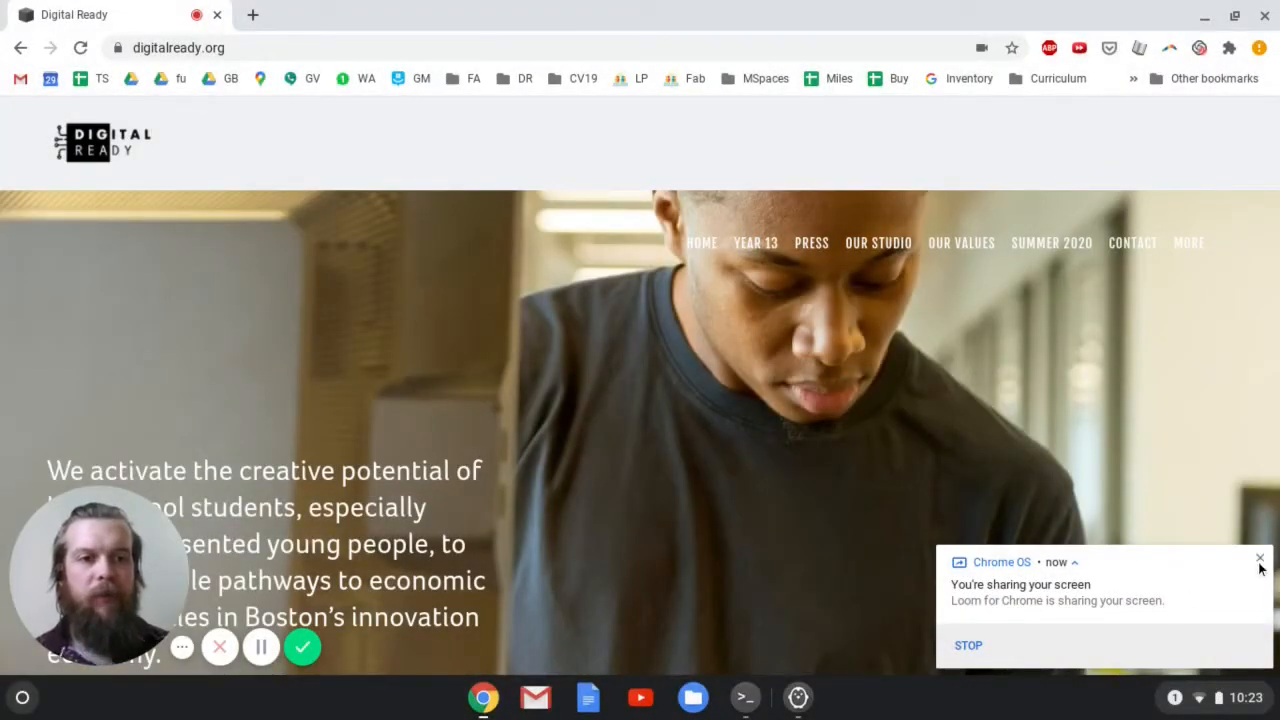
- Dismiss the screen-sharing notification and launch Ultimaker Cura from the shelf
{"action": "left_click", "coordinate": [1257, 562]}
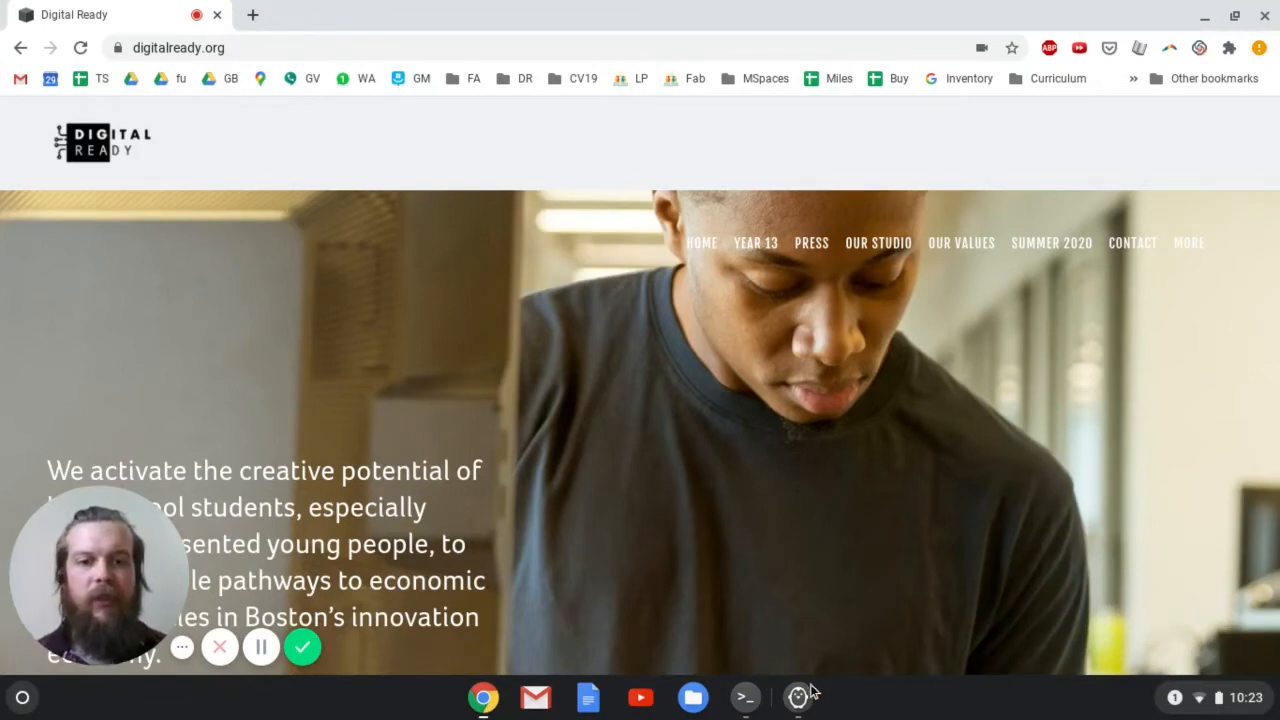
{"action": "left_click", "coordinate": [797, 697]}
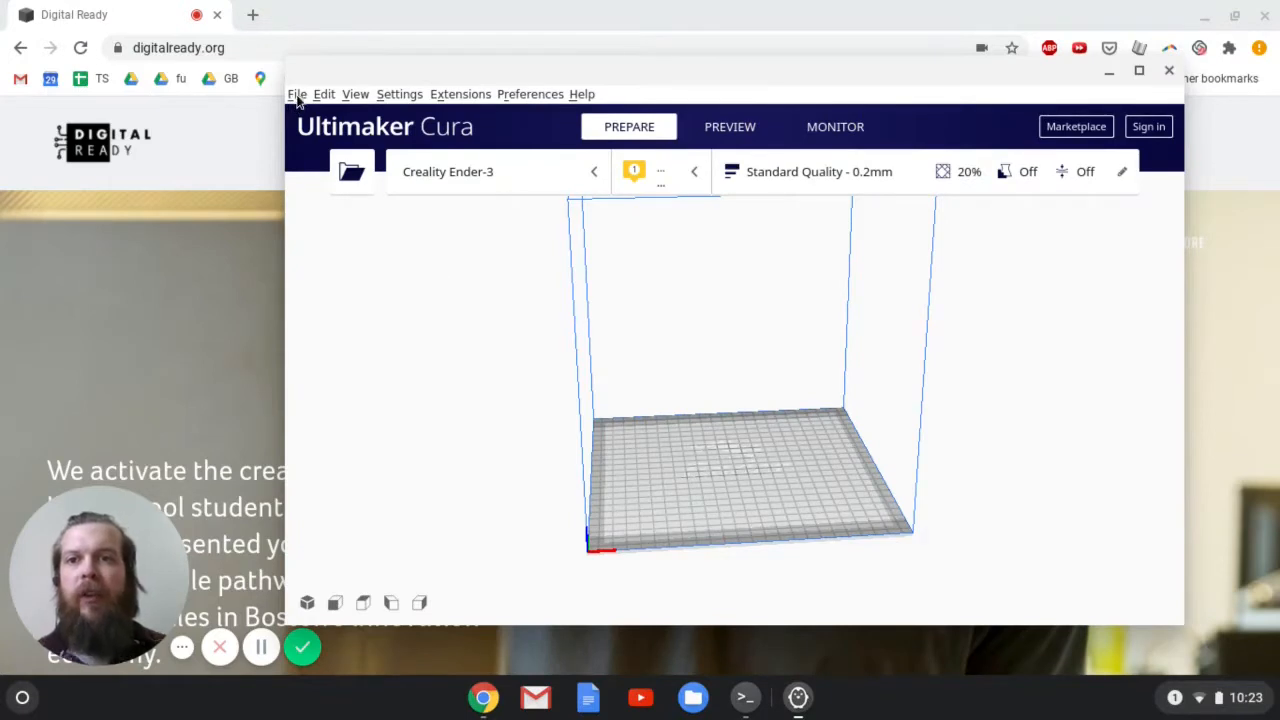
- Try File > Open File(s) in Cura and cancel the black, unrendered file picker
{"action": "left_click", "coordinate": [296, 93]}
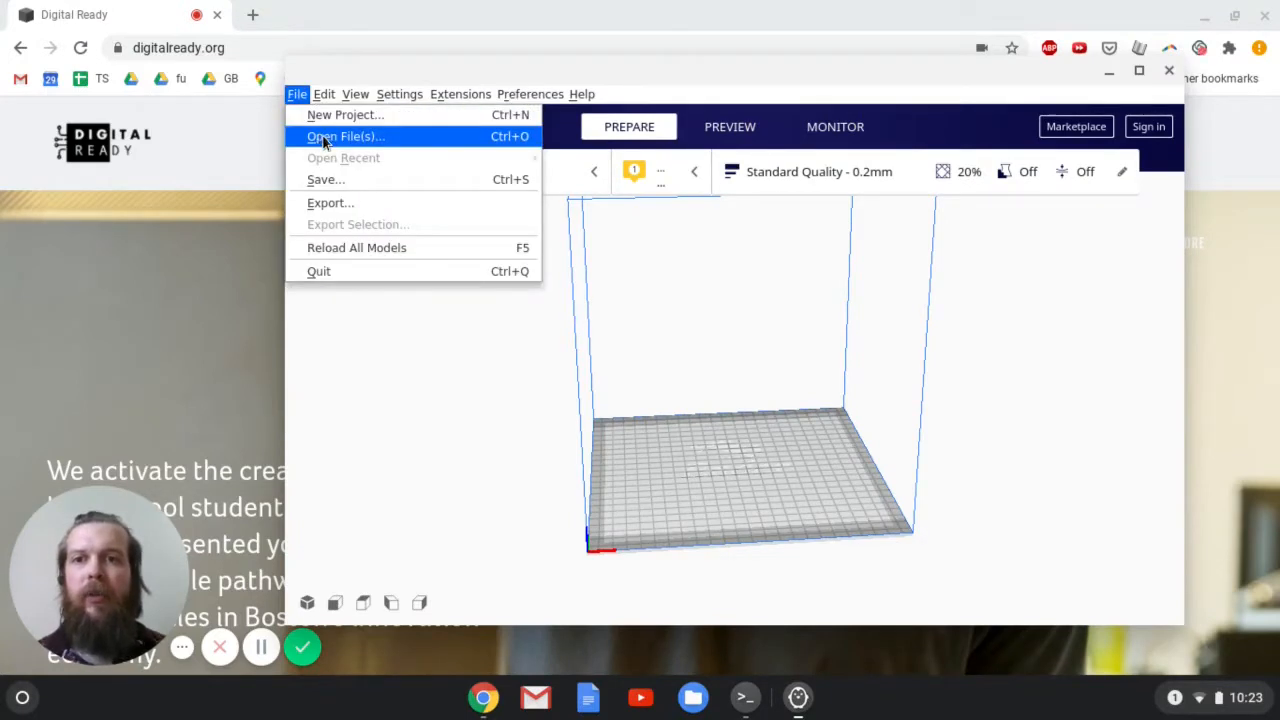
{"action": "mouse_move", "coordinate": [340, 179]}
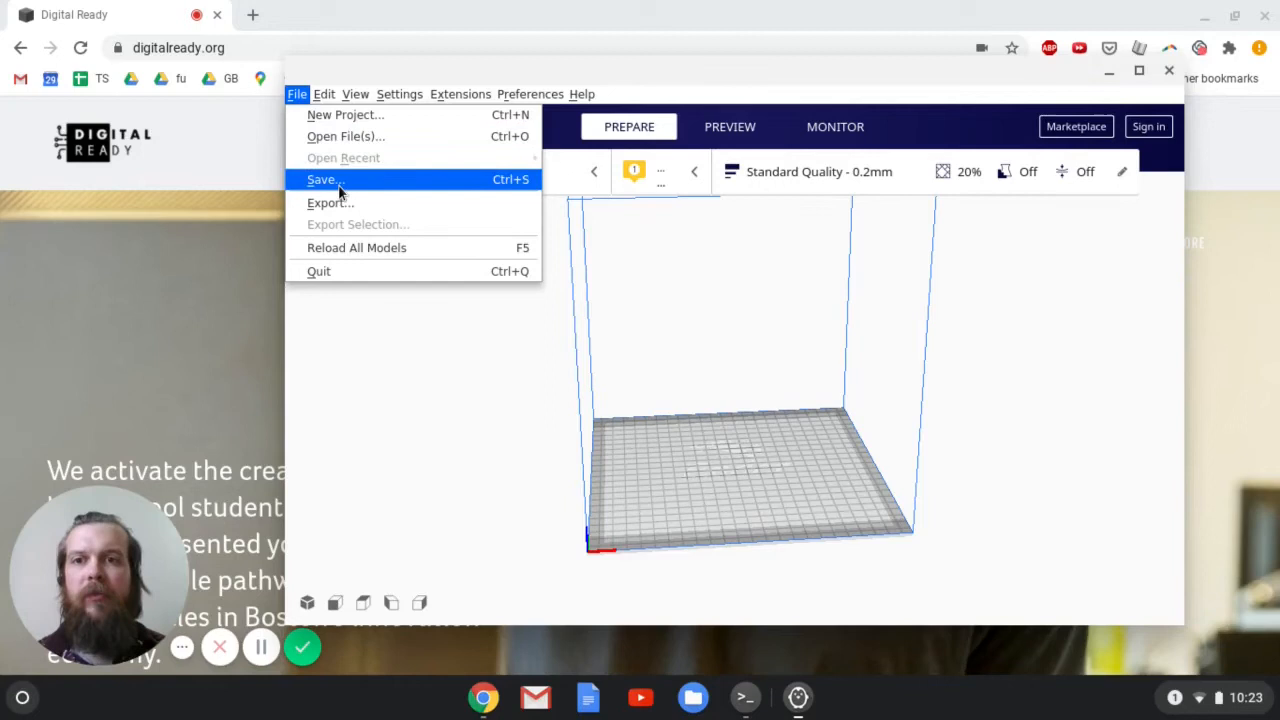
{"action": "mouse_move", "coordinate": [332, 137]}
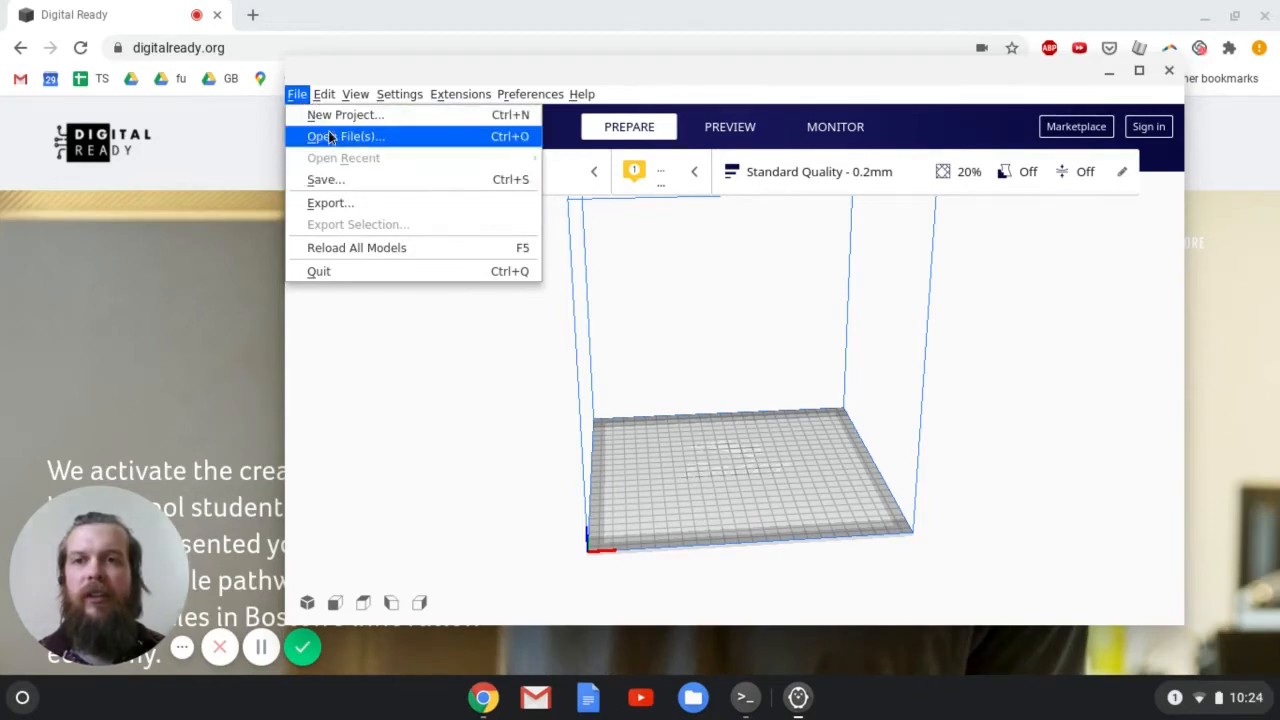
{"action": "left_click", "coordinate": [345, 136]}
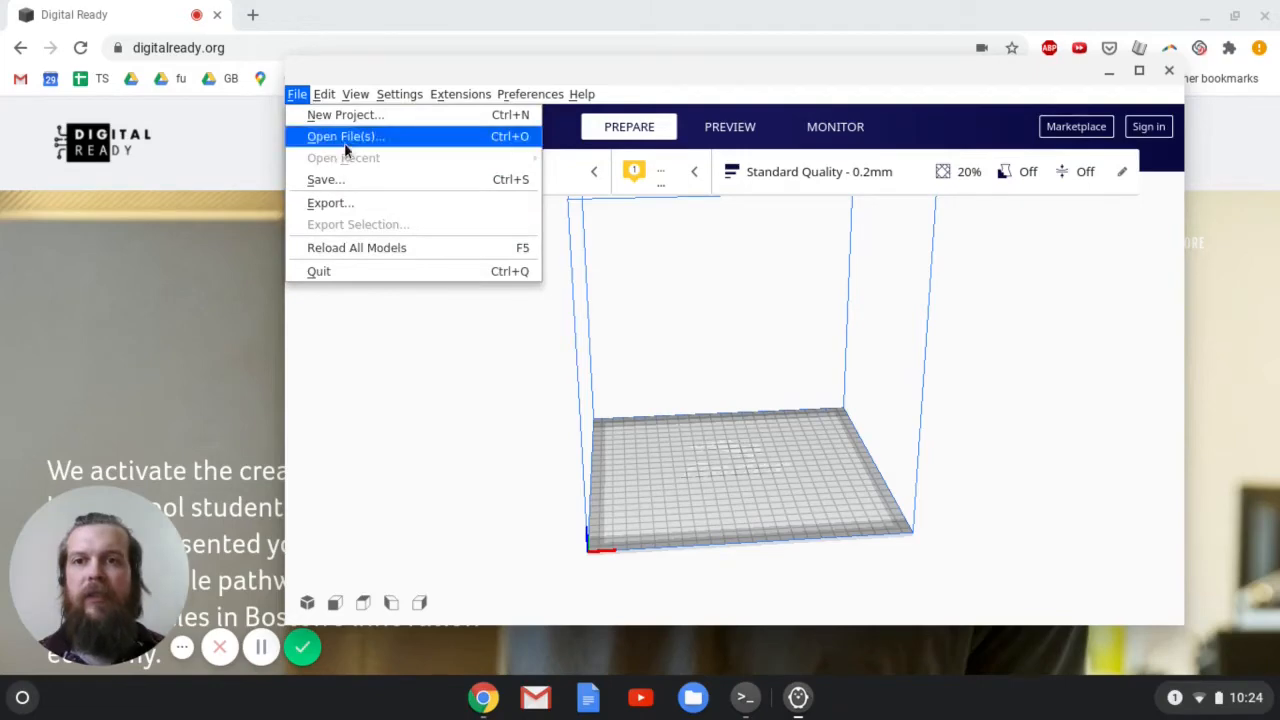
{"action": "left_click", "coordinate": [344, 136]}
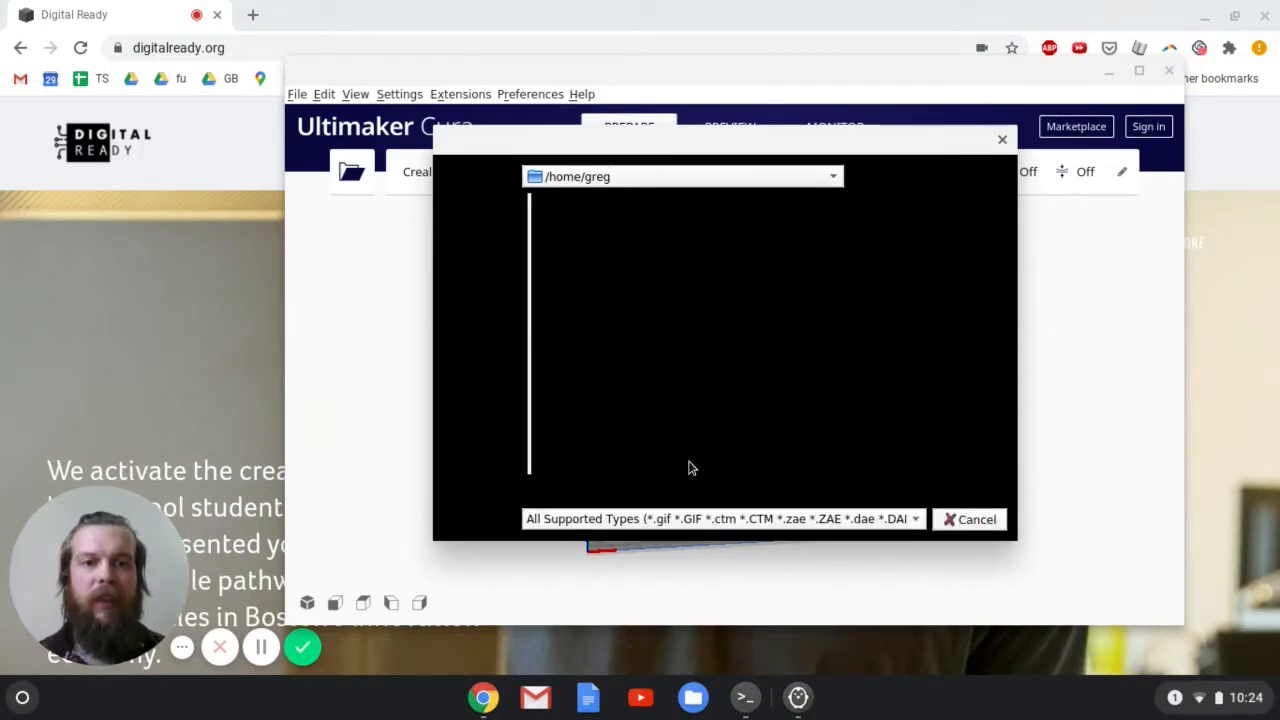
{"action": "mouse_move", "coordinate": [982, 330]}
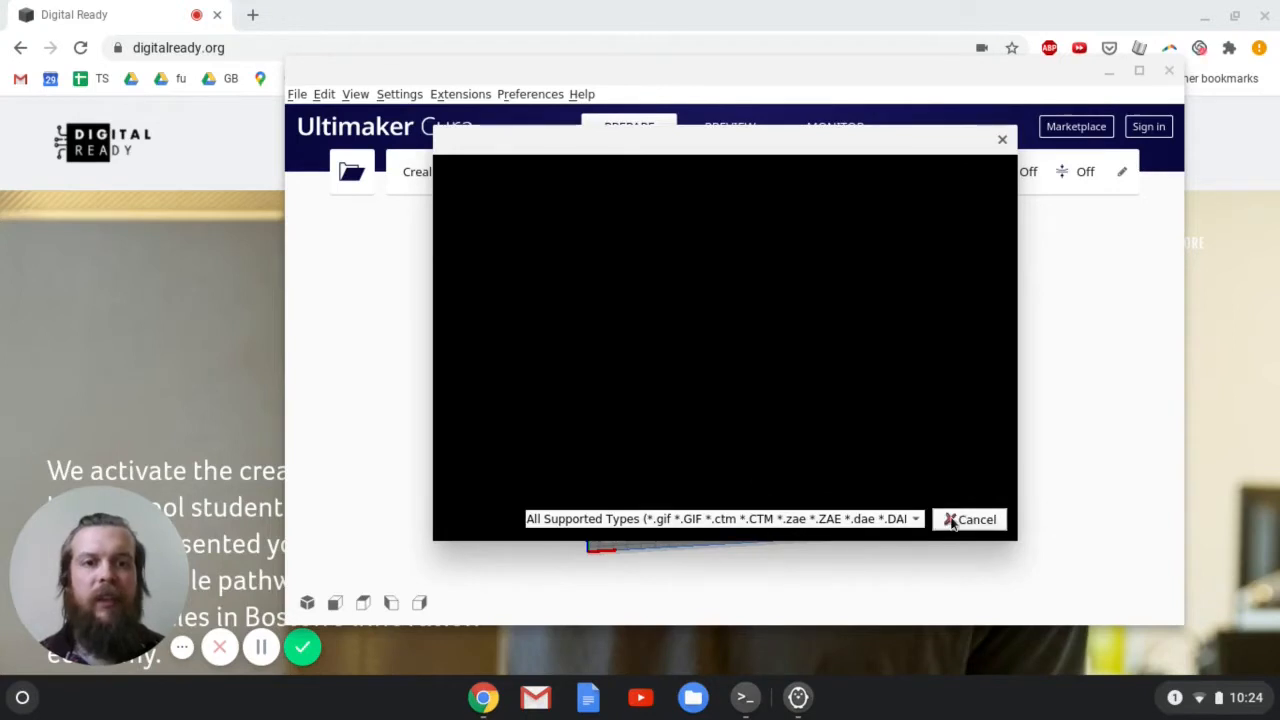
{"action": "left_click", "coordinate": [970, 519]}
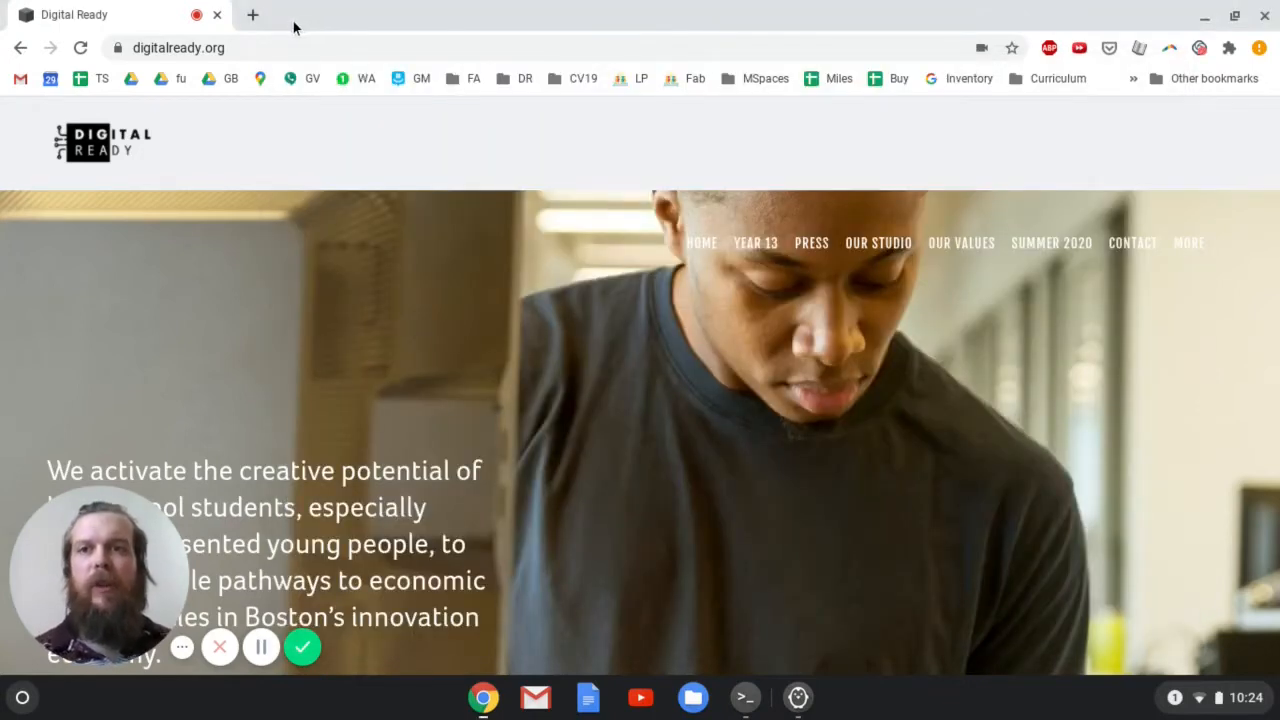
{"action": "mouse_move", "coordinate": [306, 33]}
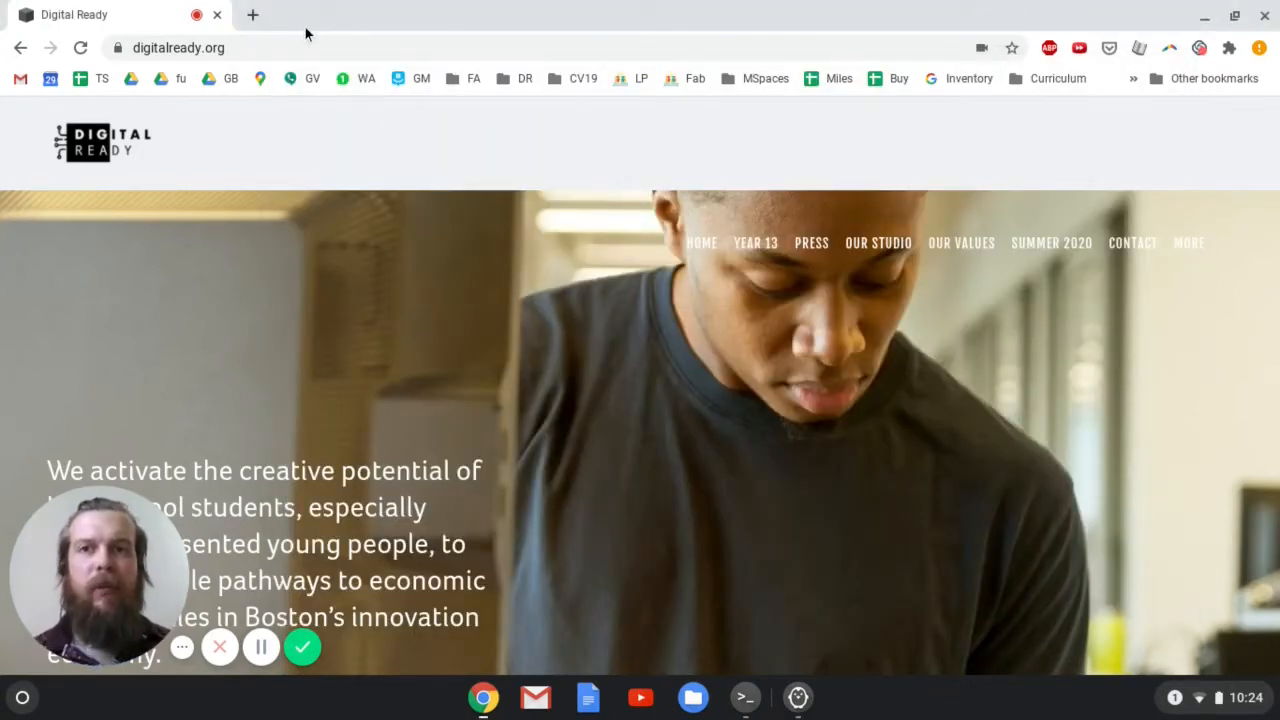
{"action": "mouse_move", "coordinate": [280, 20]}
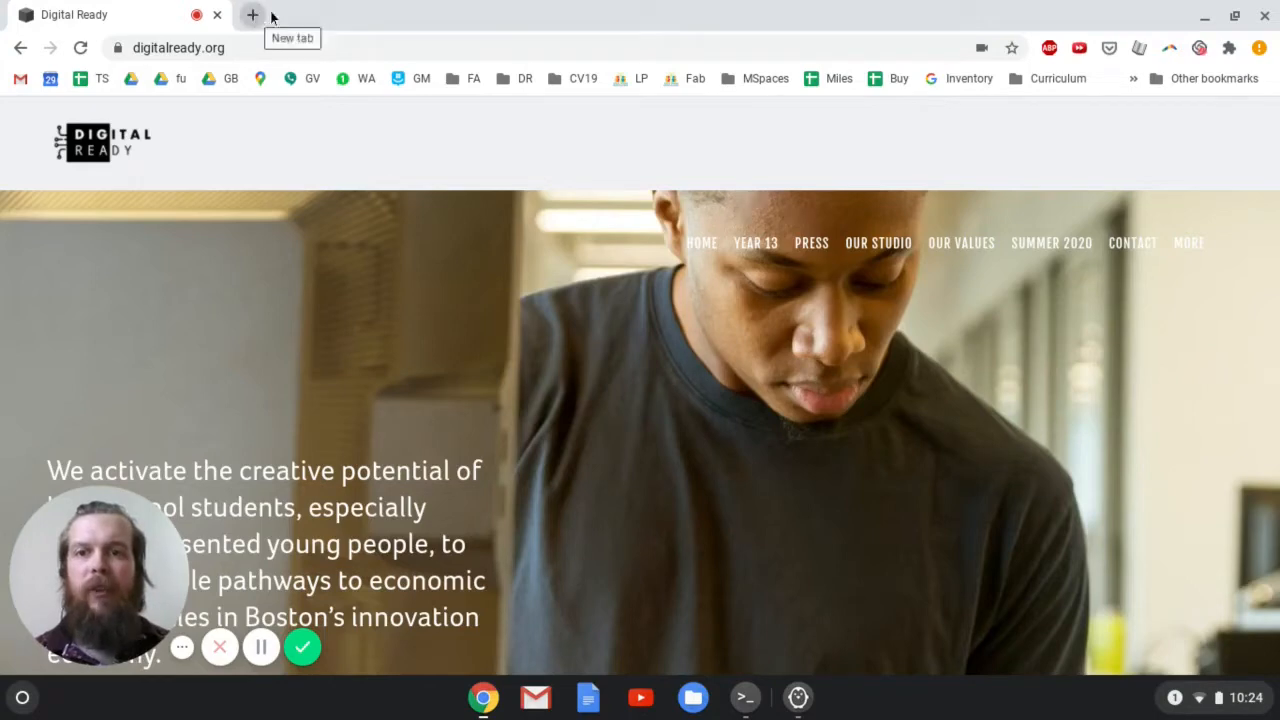
- Open a new Chrome tab beside the Digital Ready tab
{"action": "left_click", "coordinate": [252, 14]}
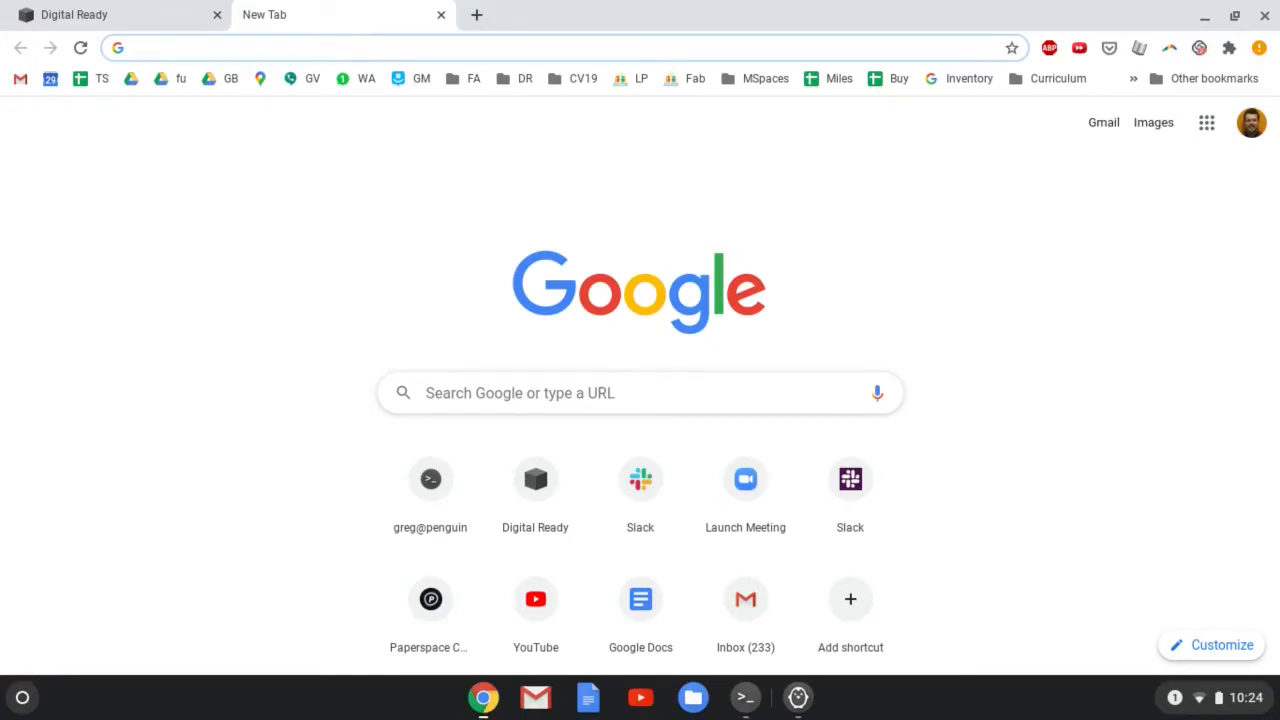
- Enter chrome://flags/#crostini-gpu-support in the address bar to reach the flag
{"action": "type", "text": "chromebook linux window rendering problem"}
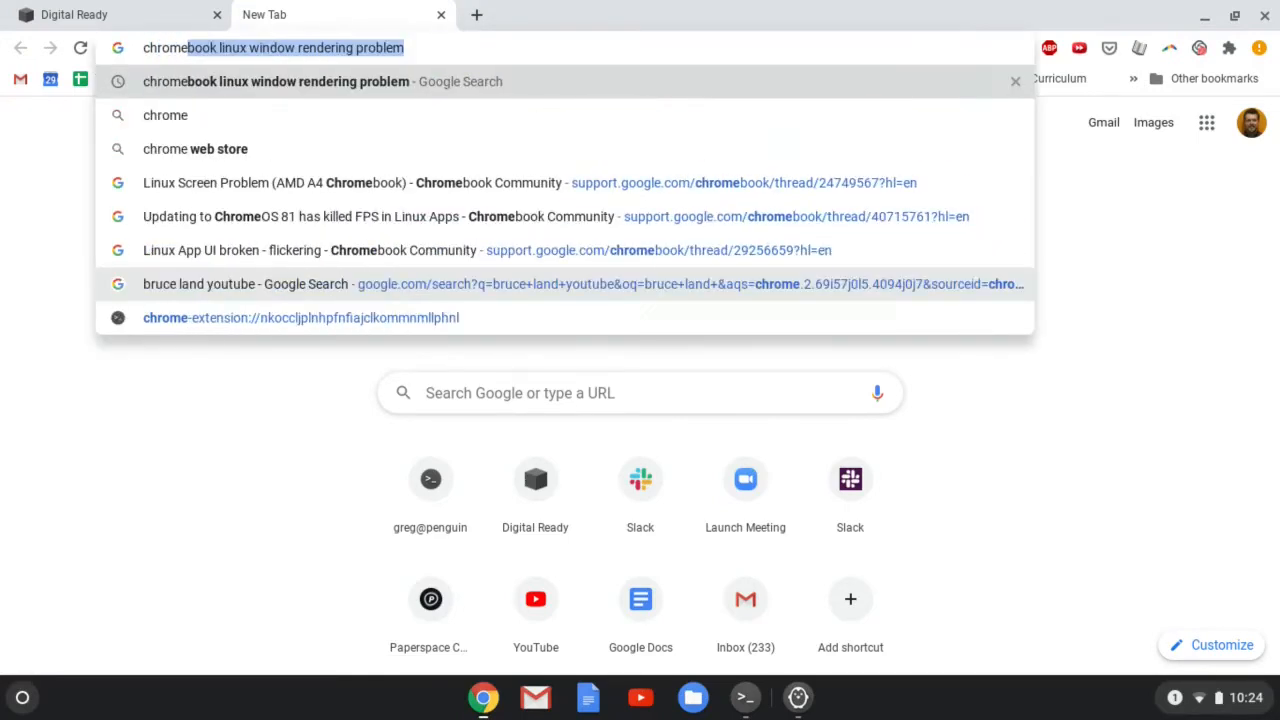
{"action": "type", "text": "chrome://version"}
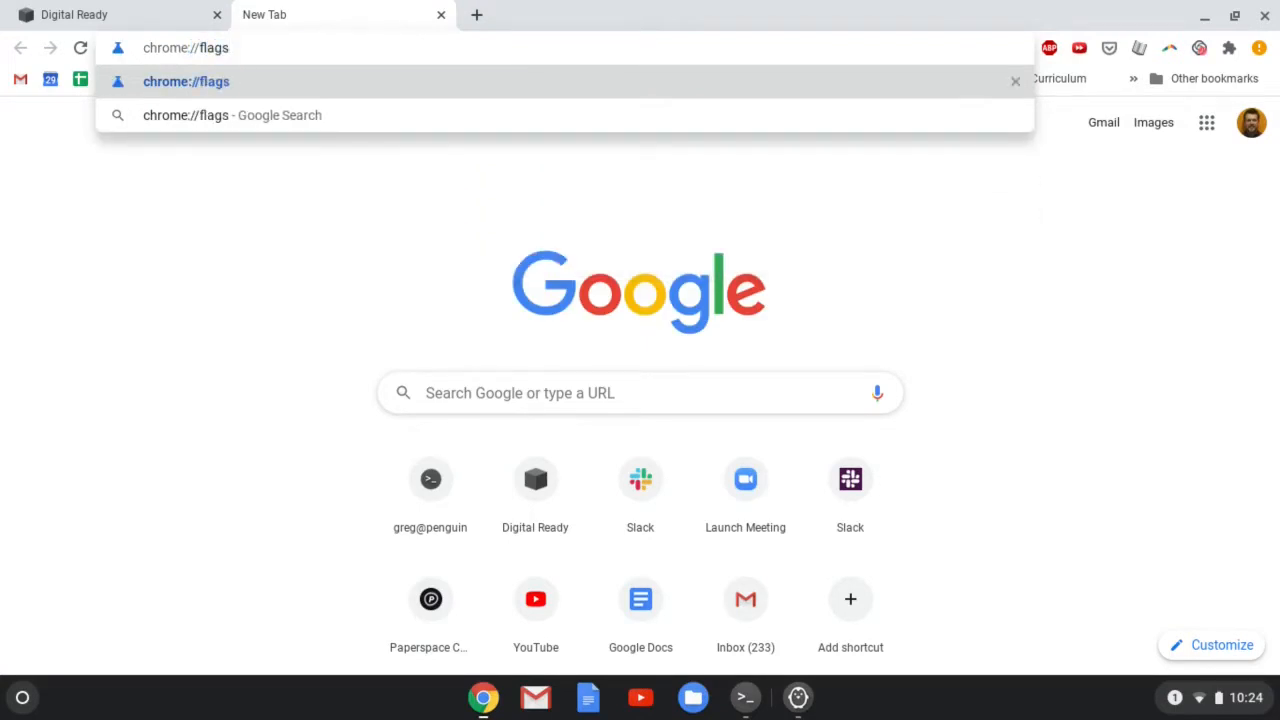
{"action": "type", "text": "/"}
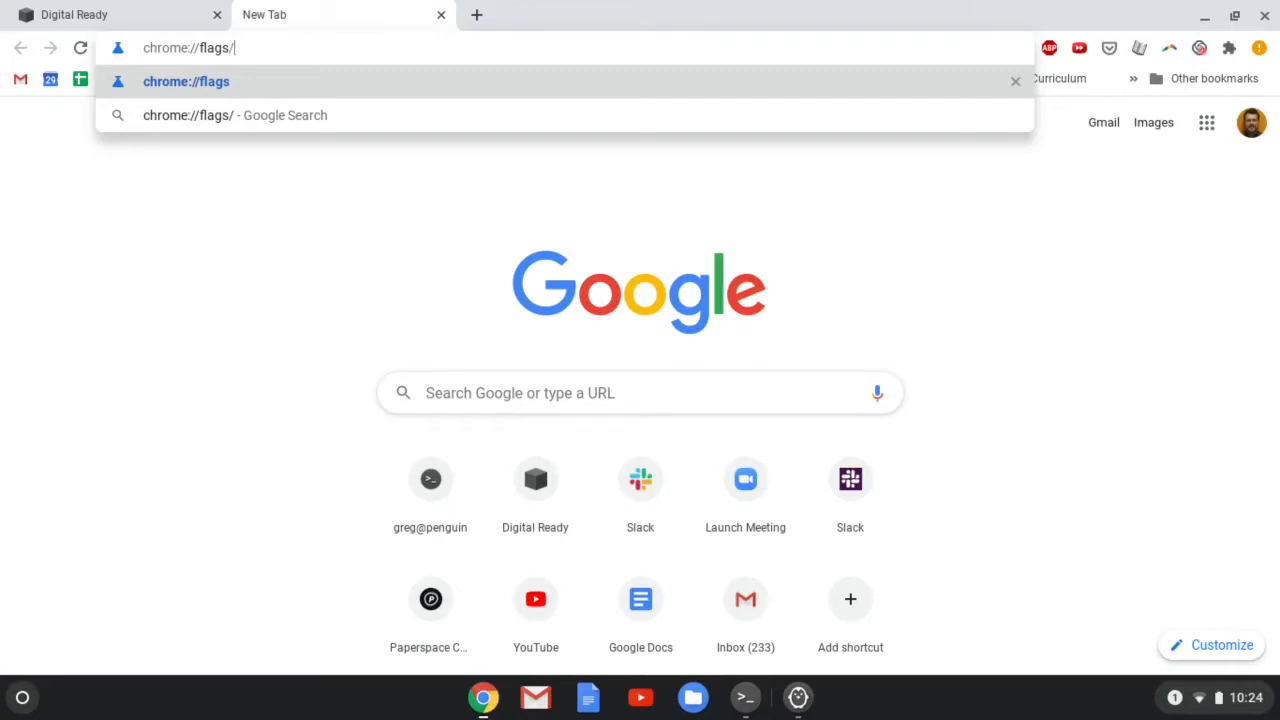
{"action": "type", "text": "#crosti"}
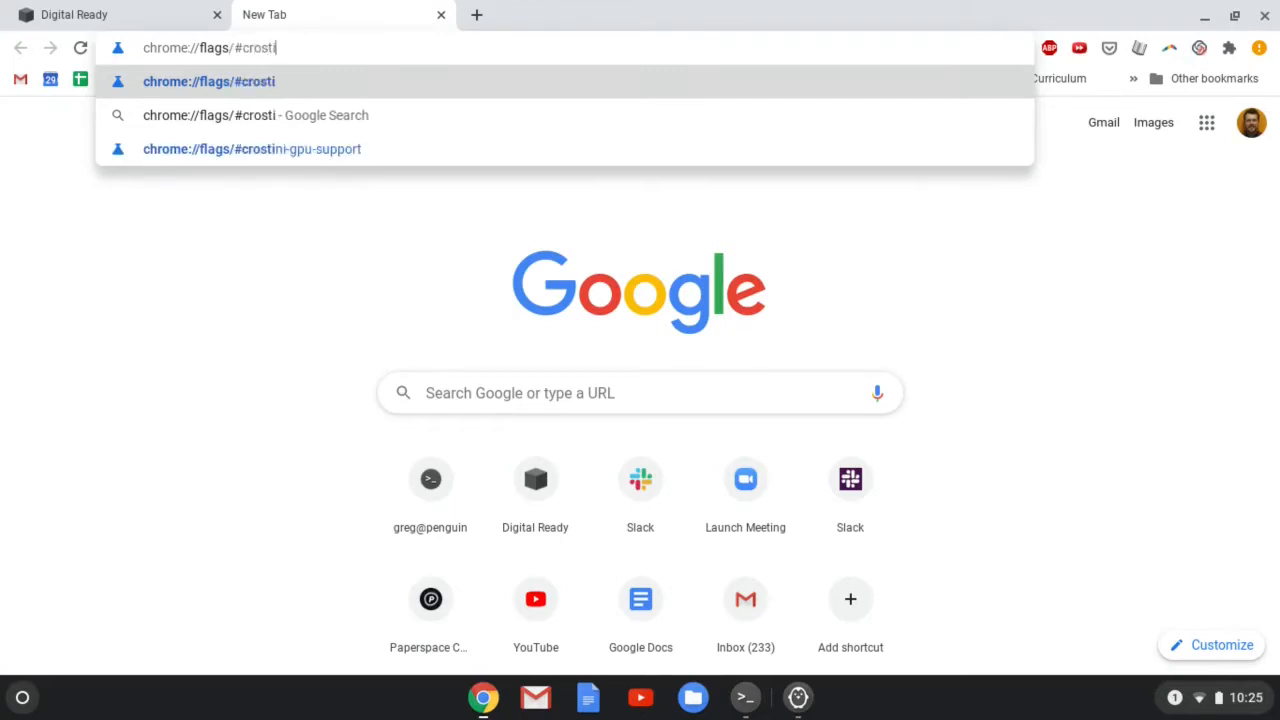
{"action": "type", "text": "ni-"}
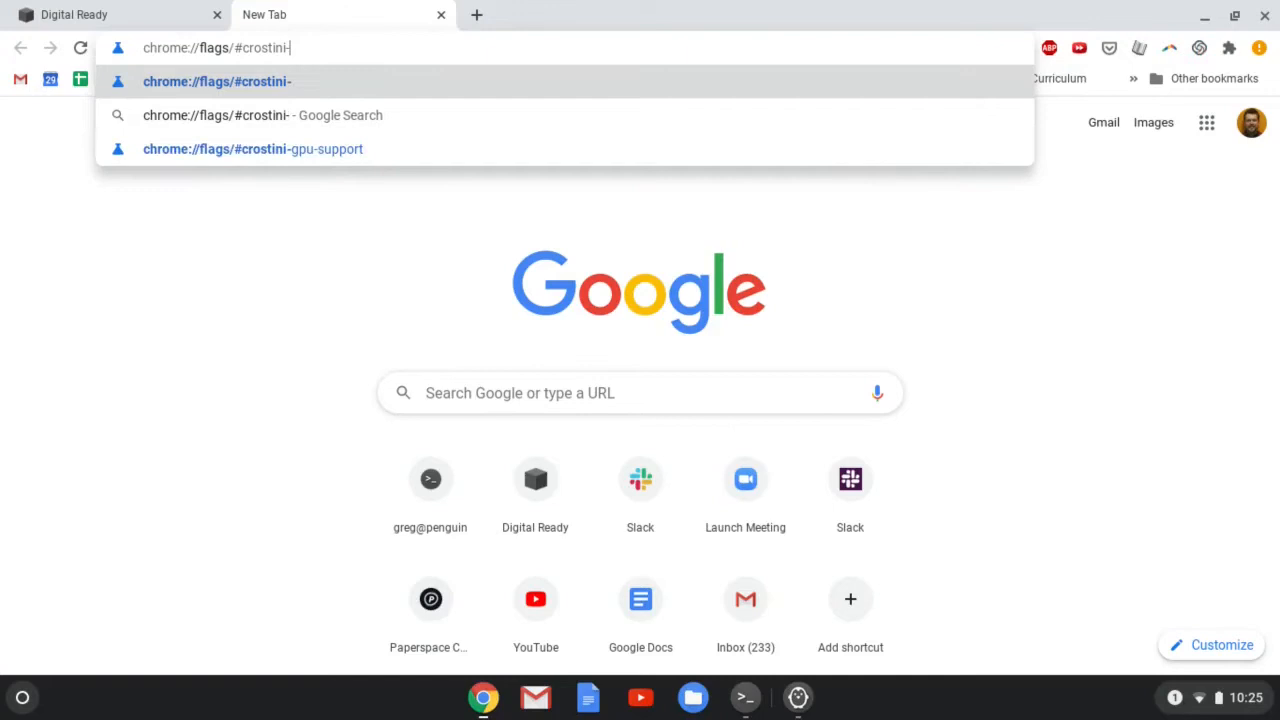
{"action": "type", "text": "gpu-support"}
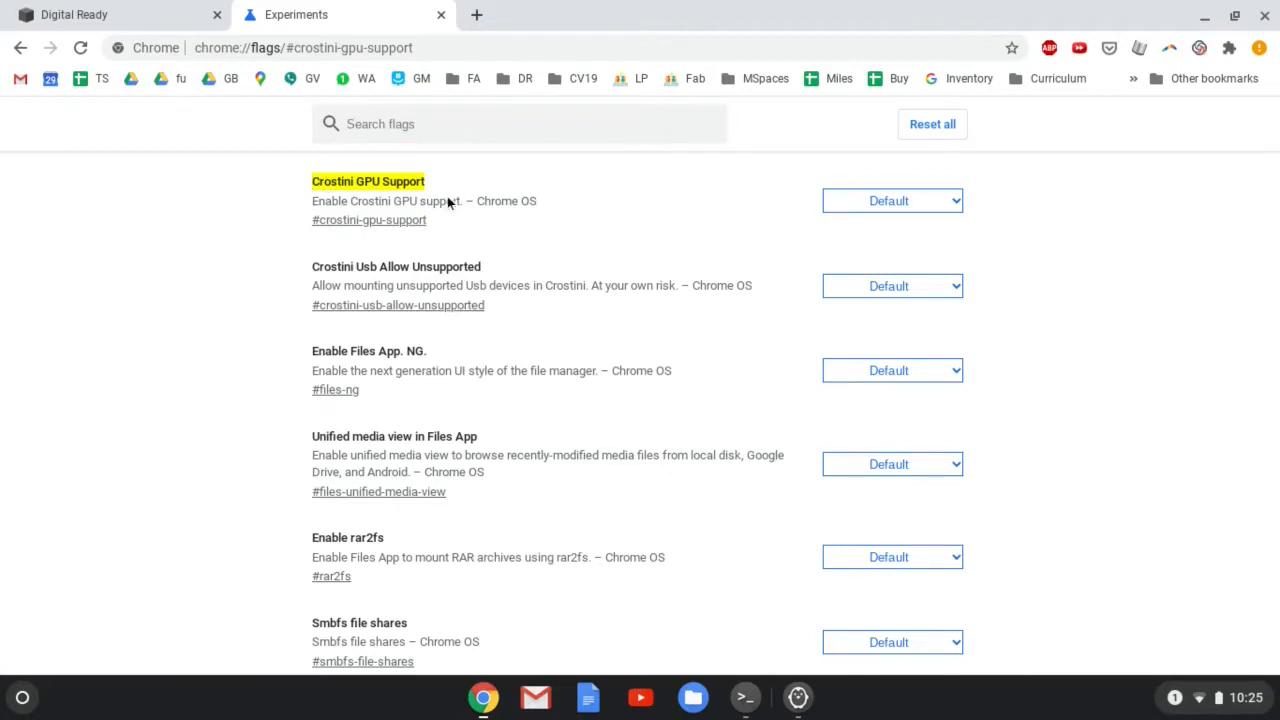
- Change the Crostini GPU Support dropdown from Default to Disabled
{"action": "double_click", "coordinate": [404, 201]}
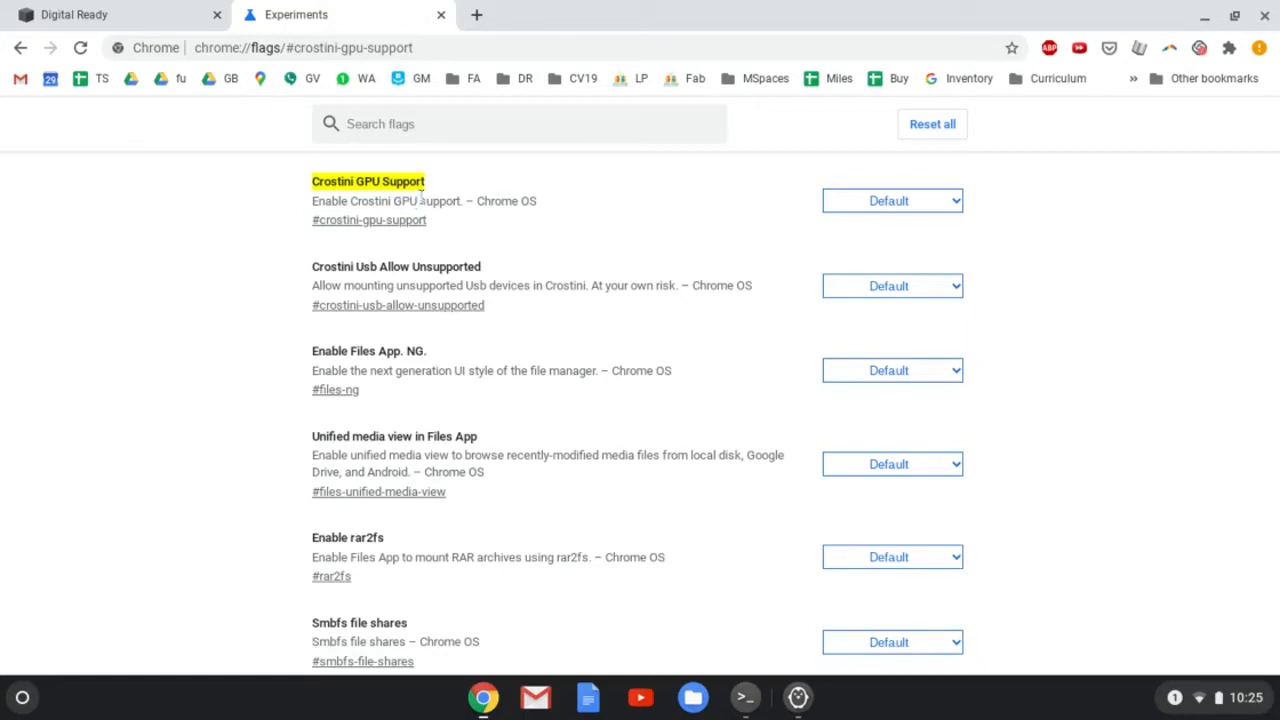
{"action": "mouse_move", "coordinate": [533, 251]}
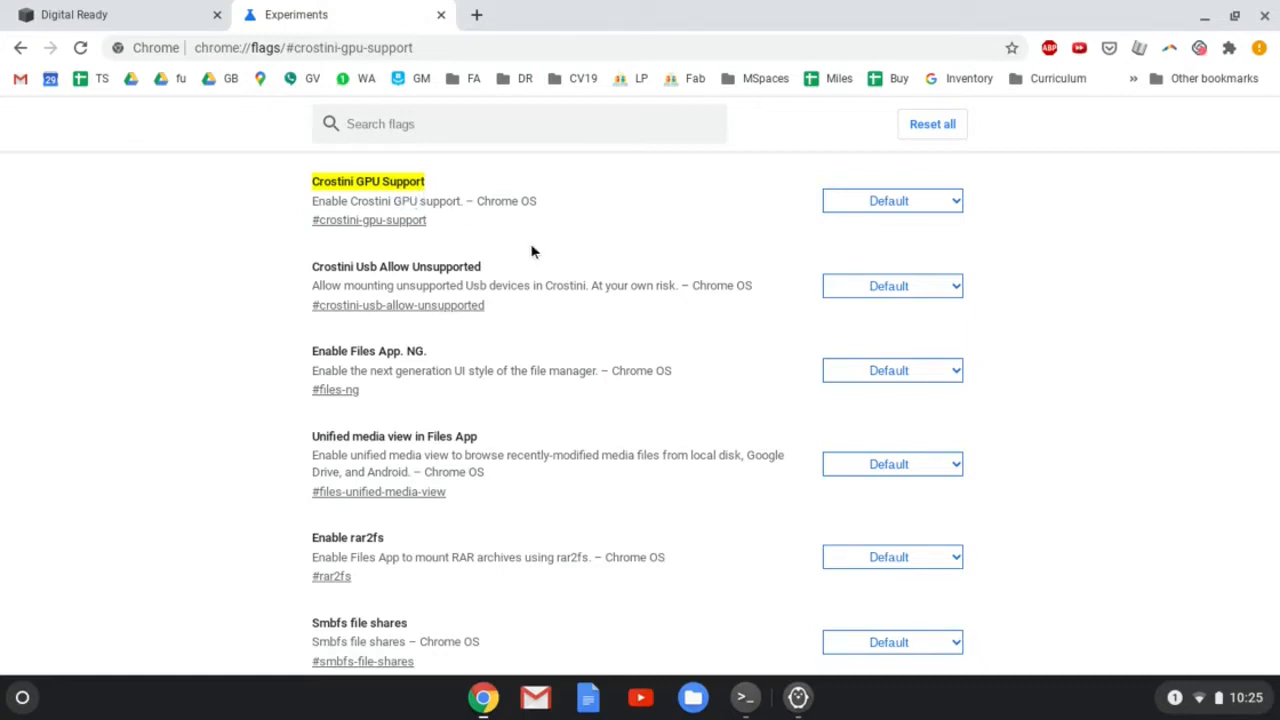
{"action": "mouse_move", "coordinate": [980, 234]}
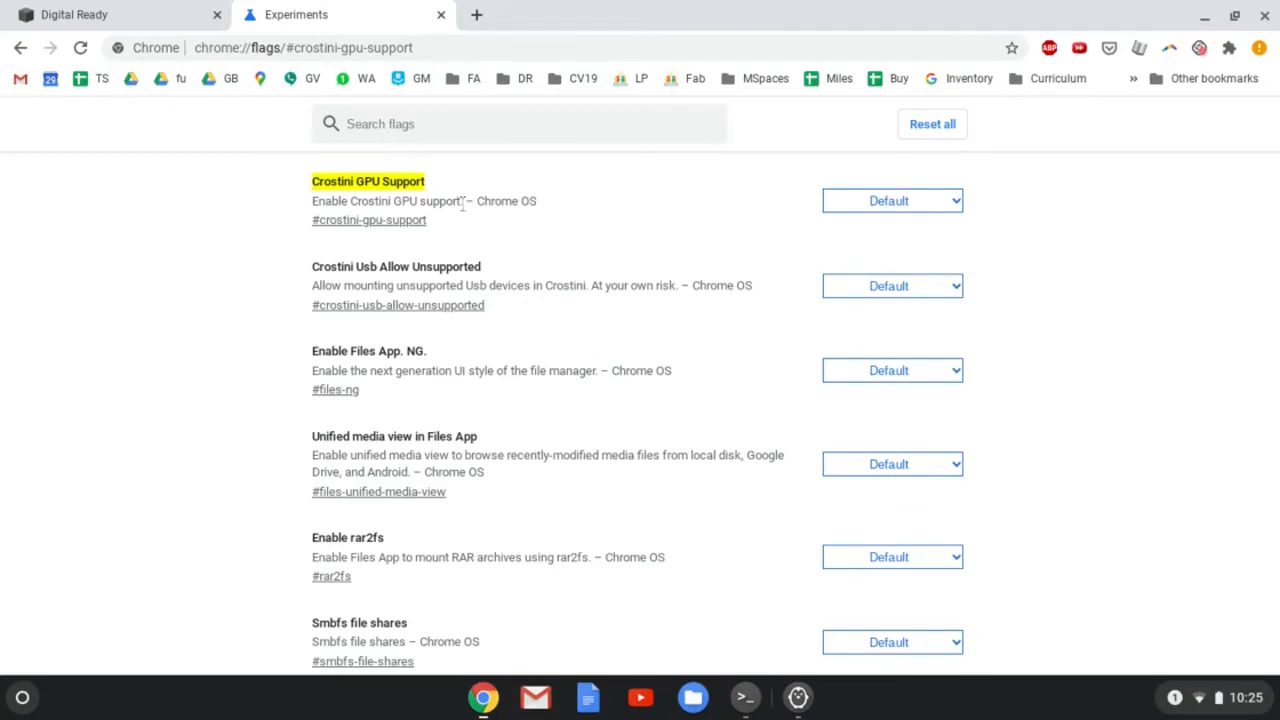
{"action": "left_click", "coordinate": [892, 200]}
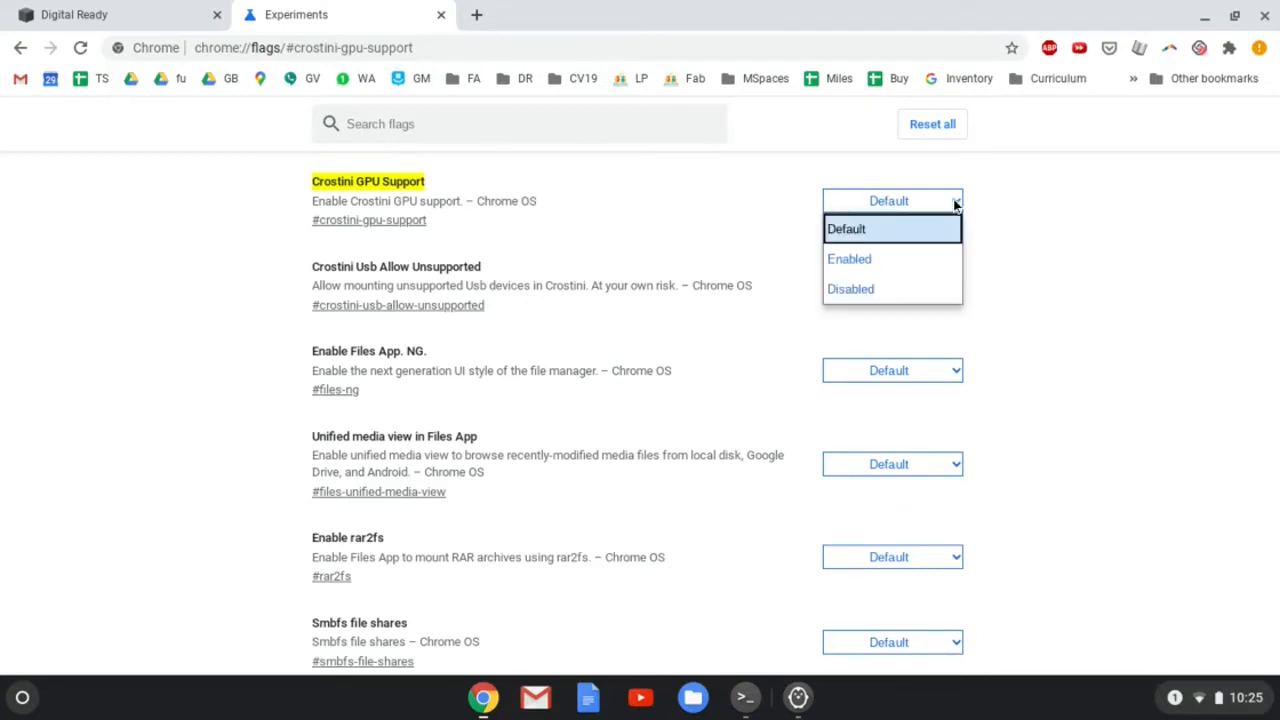
{"action": "mouse_move", "coordinate": [851, 289]}
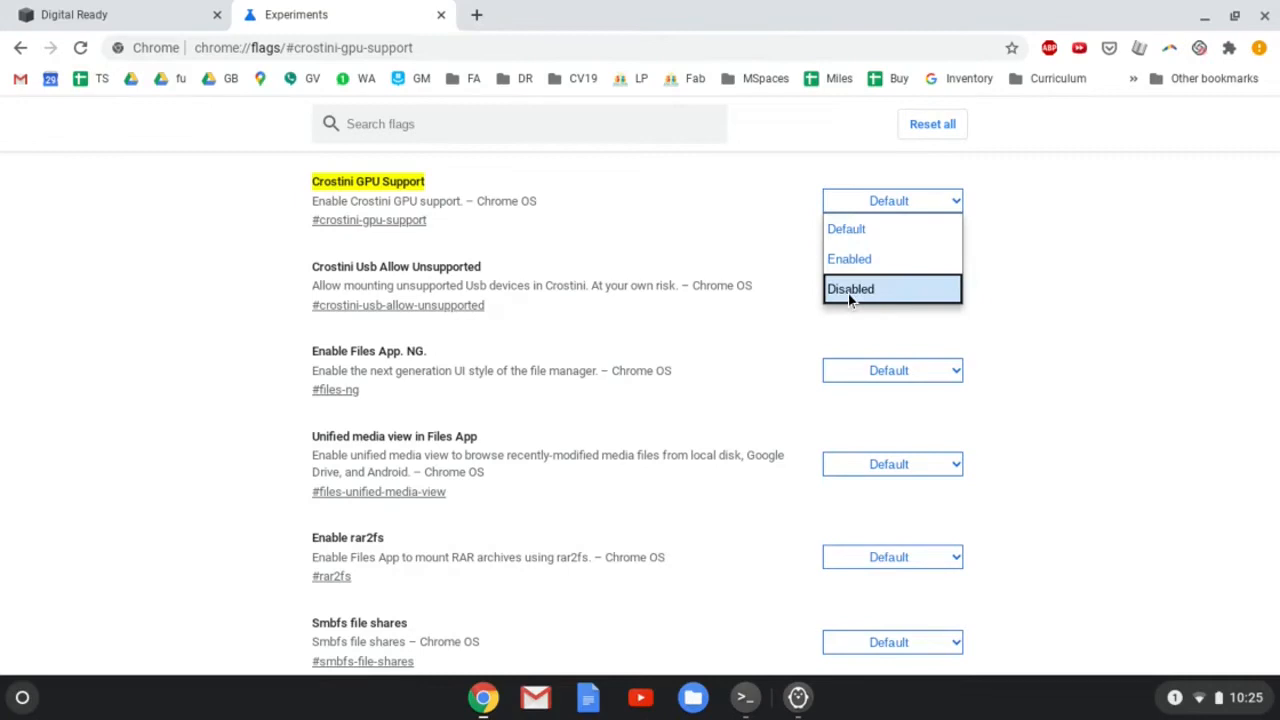
{"action": "left_click", "coordinate": [852, 289]}
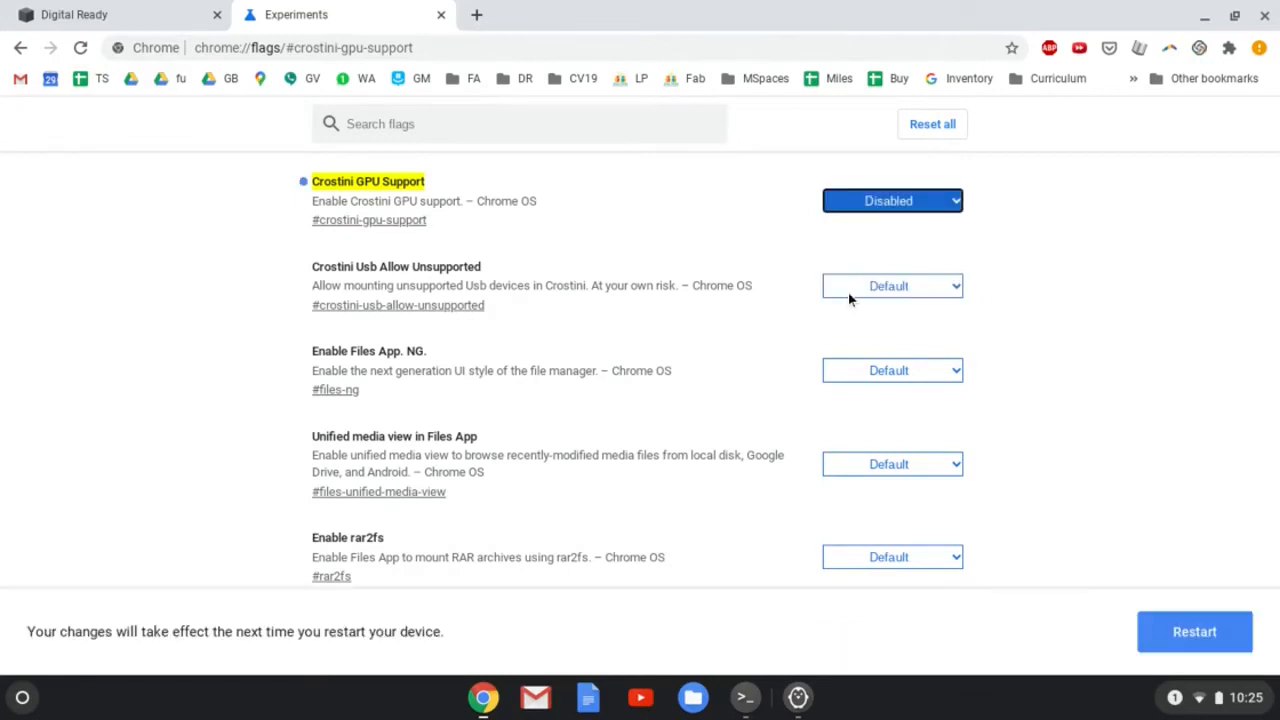
{"action": "mouse_move", "coordinate": [180, 629]}
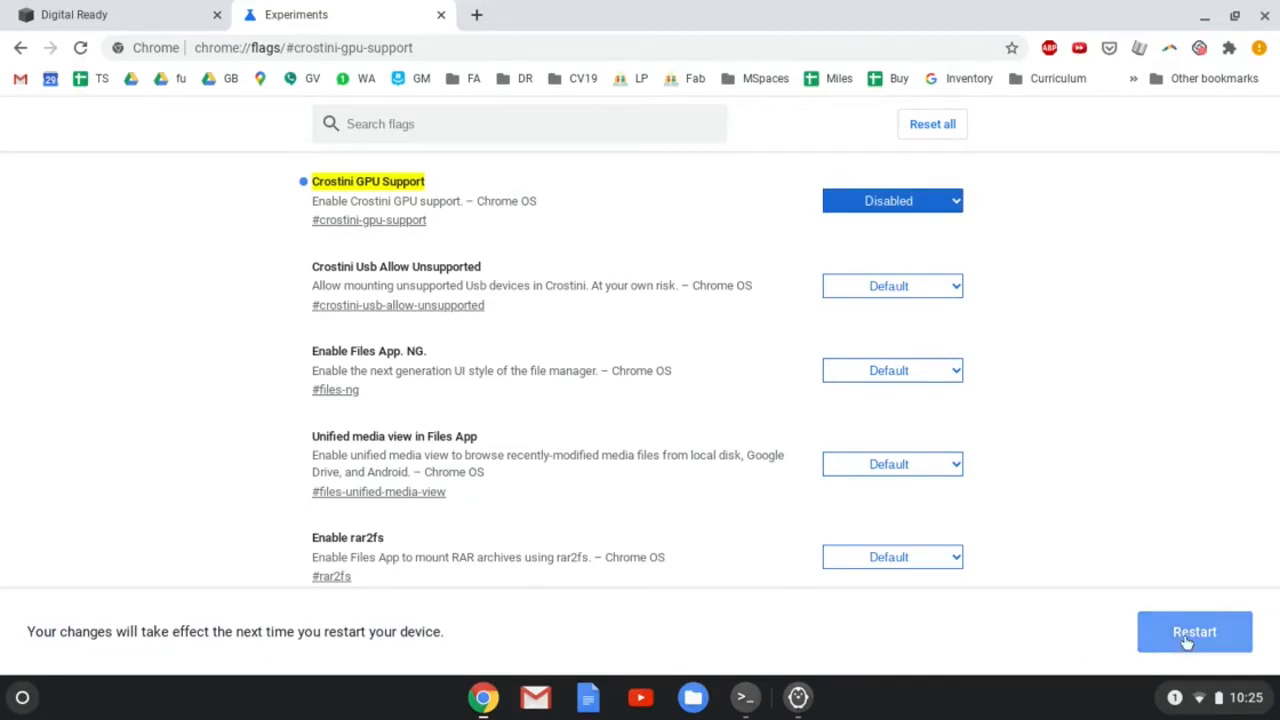
{"action": "mouse_move", "coordinate": [1108, 340]}
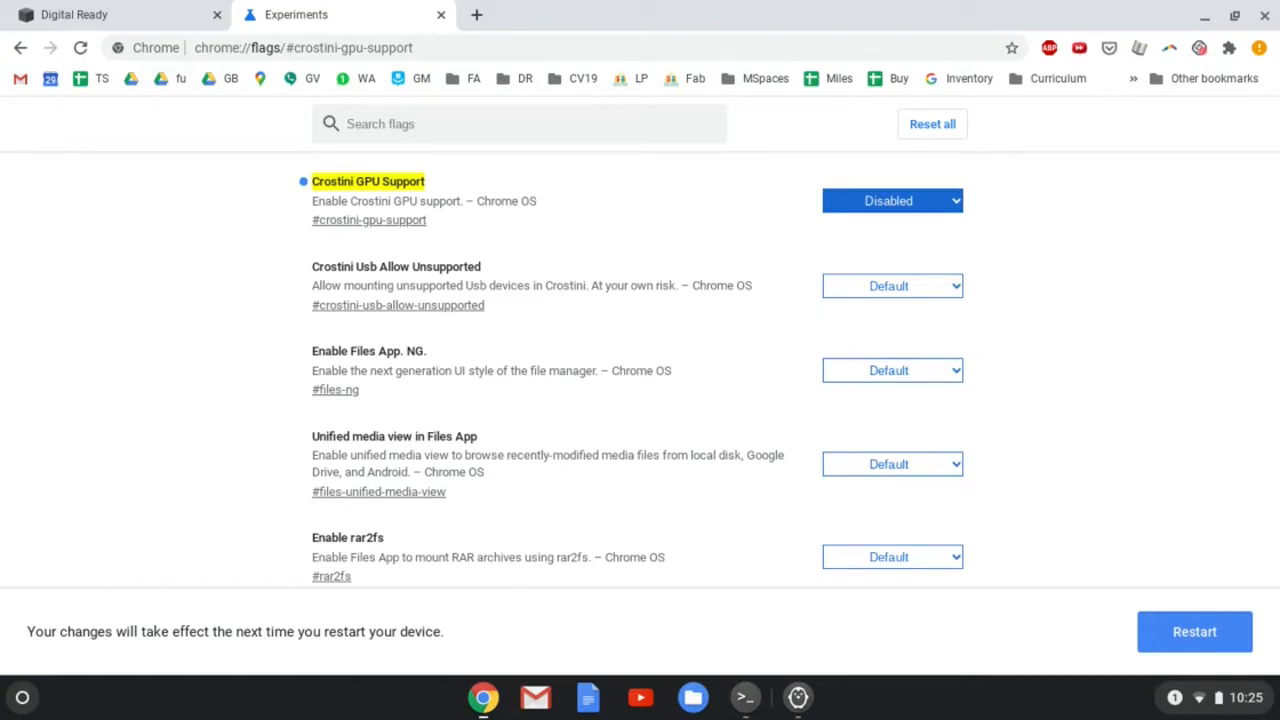
{"action": "mouse_move", "coordinate": [1158, 450]}
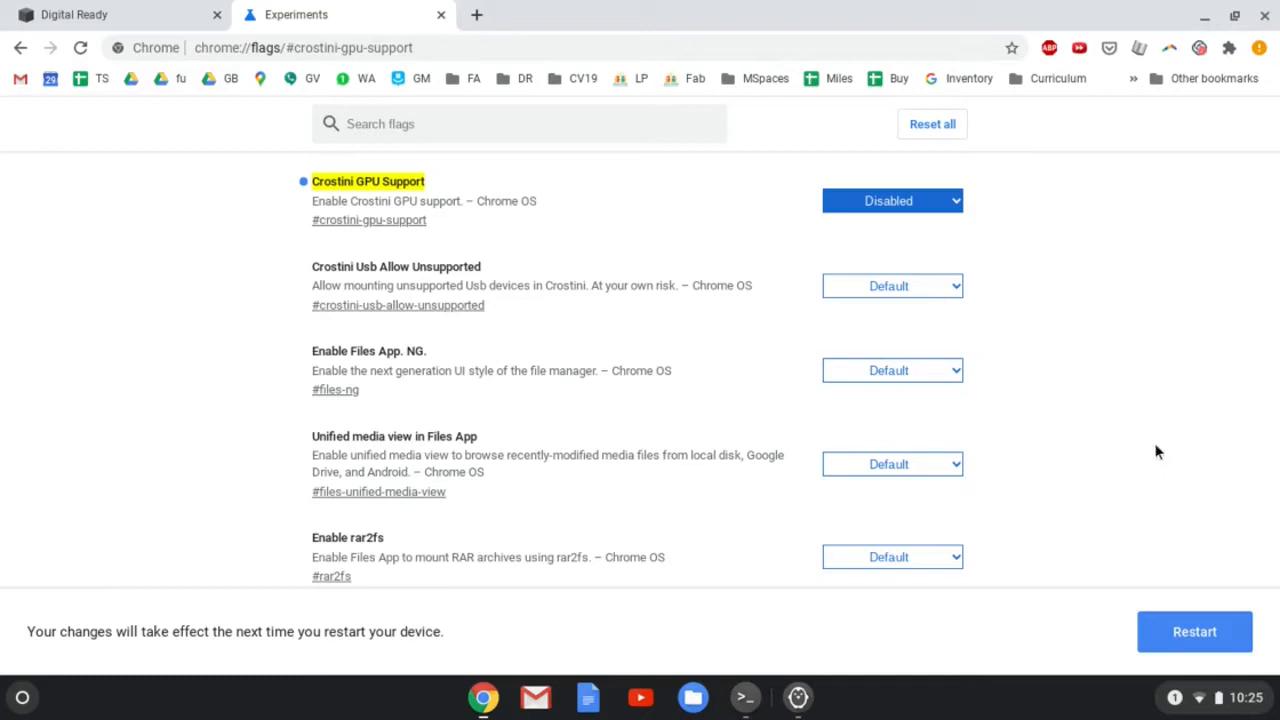
{"action": "mouse_move", "coordinate": [1236, 699]}
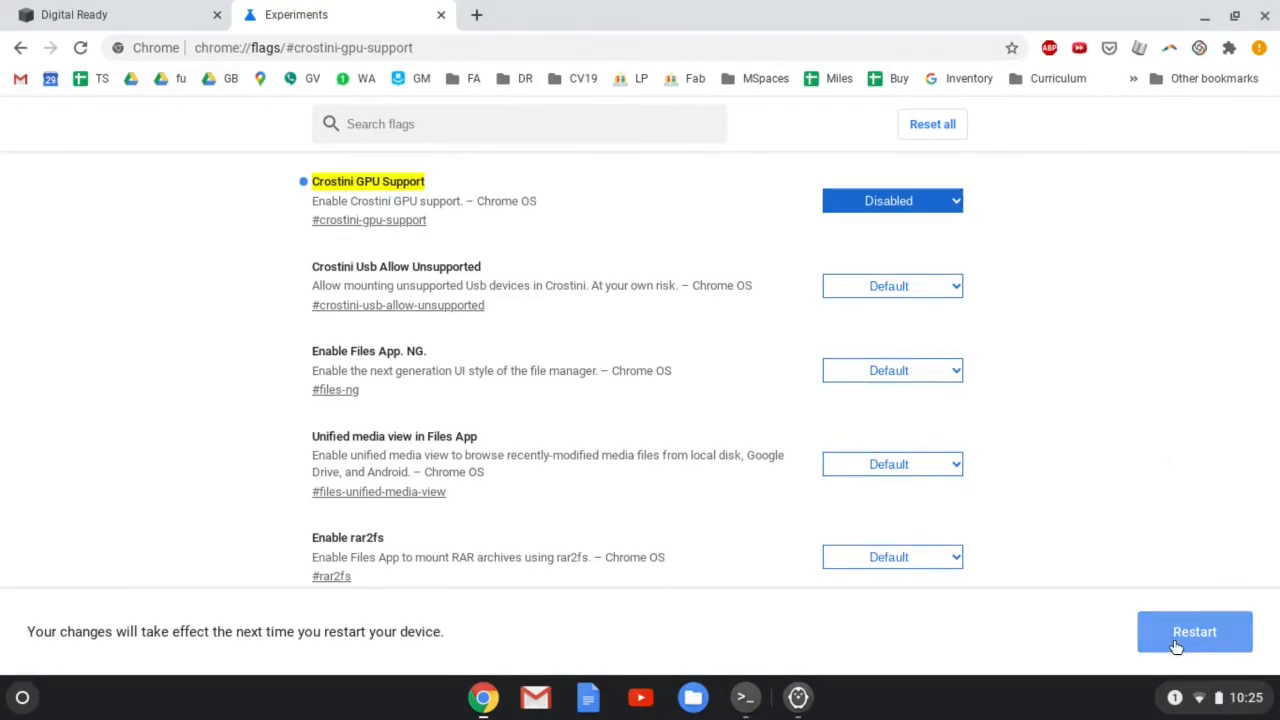
{"action": "mouse_move", "coordinate": [1161, 399]}
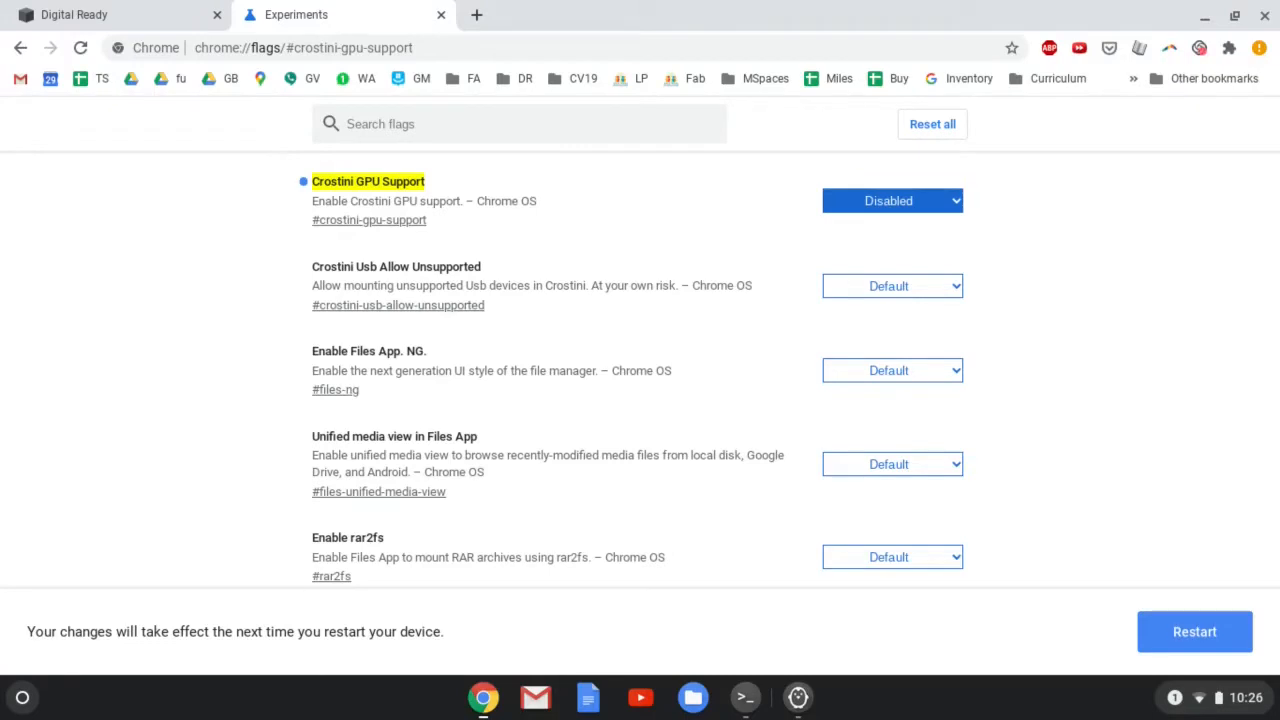
{"action": "mouse_move", "coordinate": [1220, 699]}
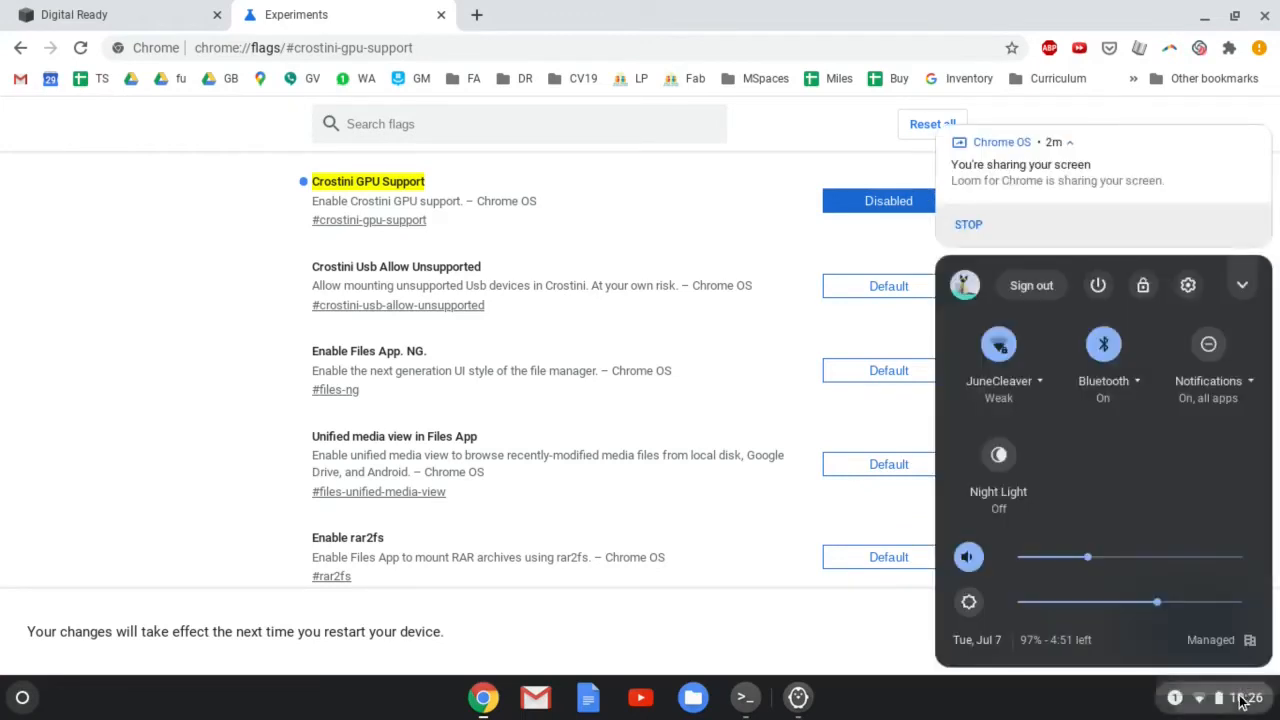
{"action": "mouse_move", "coordinate": [1099, 280]}
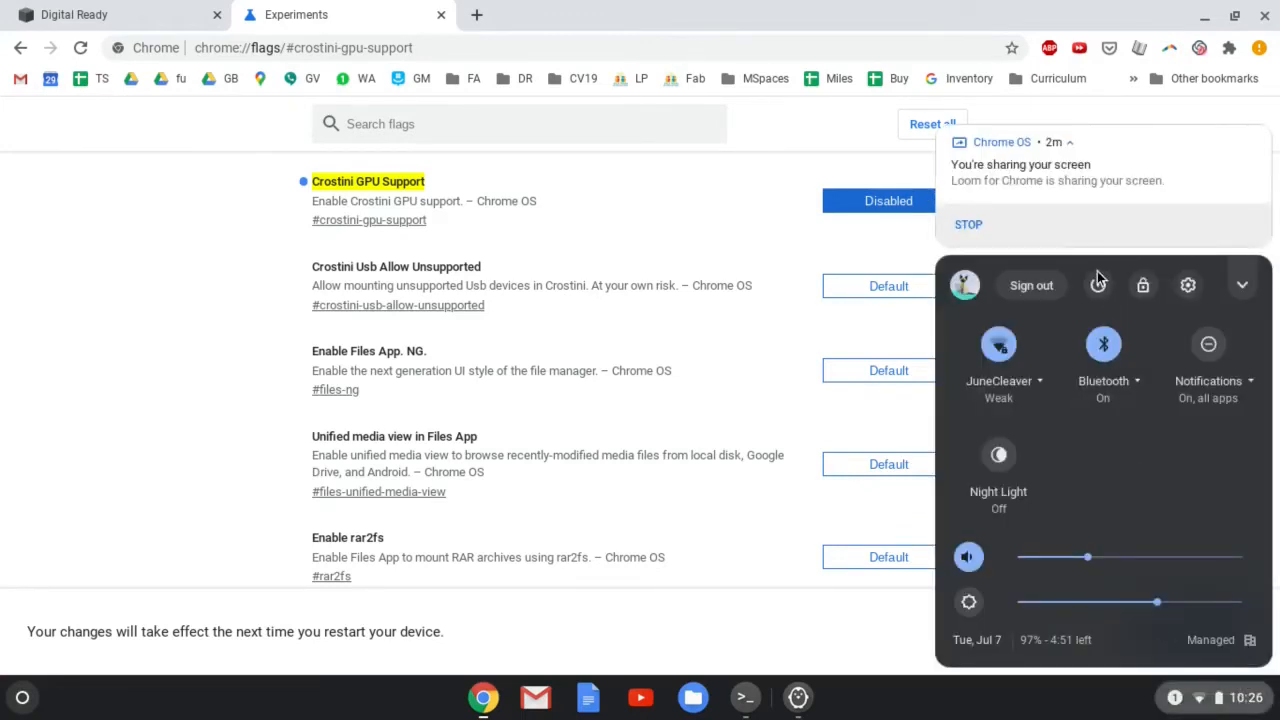
{"action": "mouse_move", "coordinate": [1098, 285]}
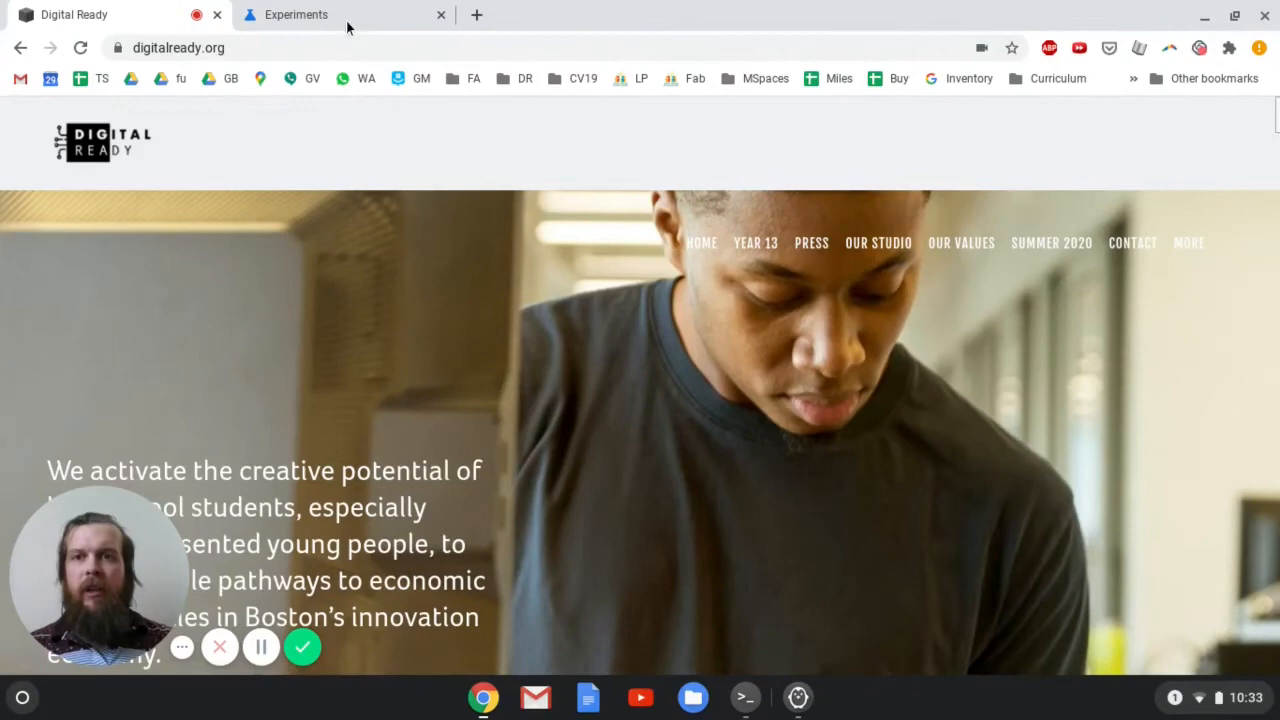
{"action": "mouse_move", "coordinate": [330, 15]}
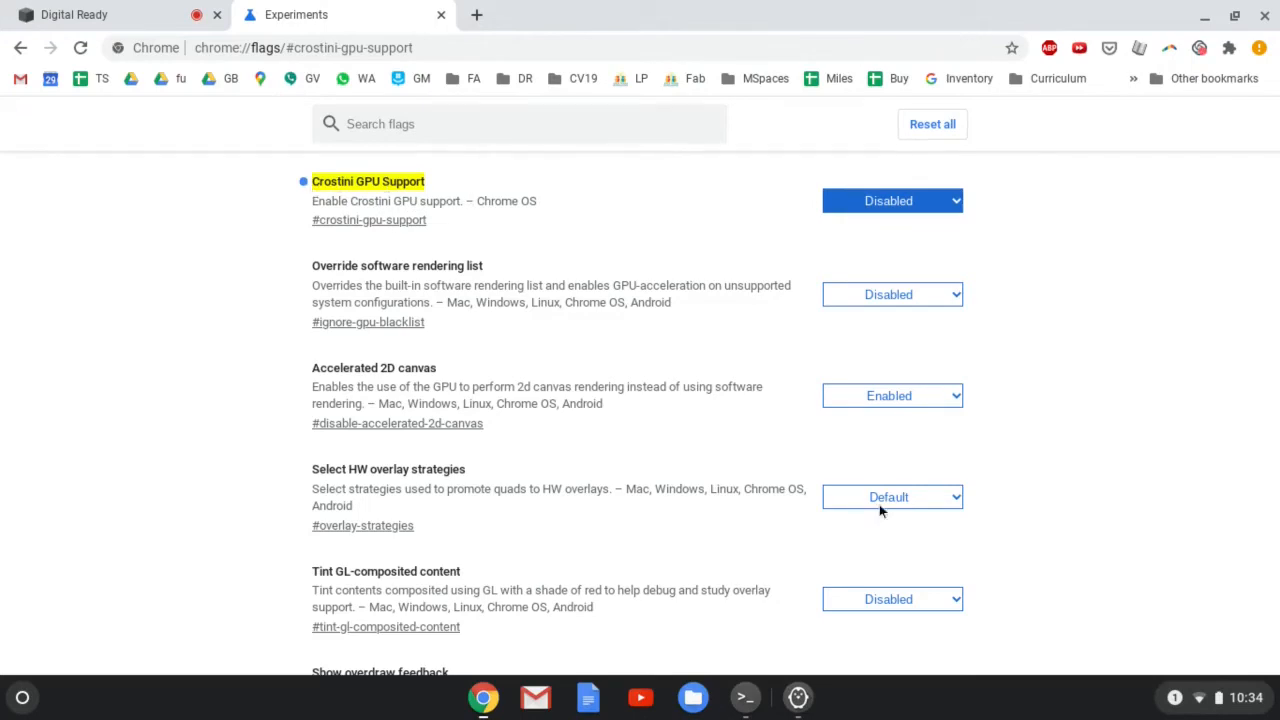
{"action": "left_click", "coordinate": [1200, 697]}
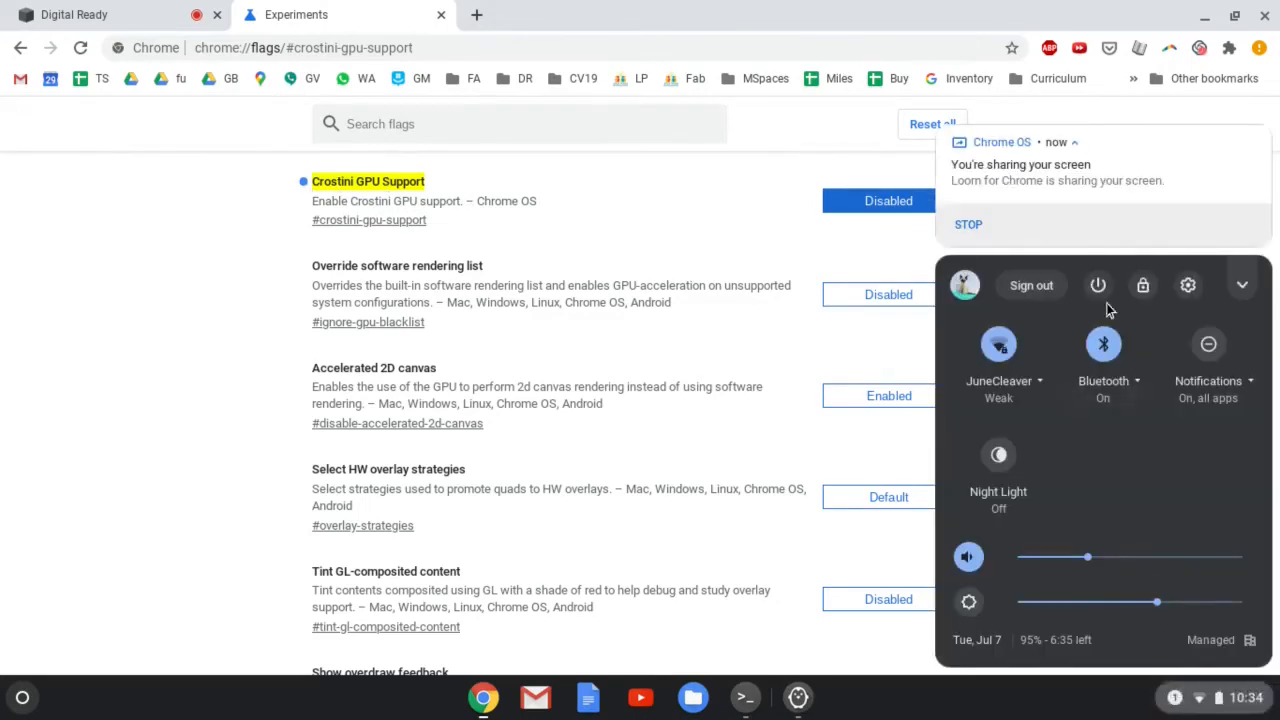
{"action": "mouse_move", "coordinate": [1098, 285]}
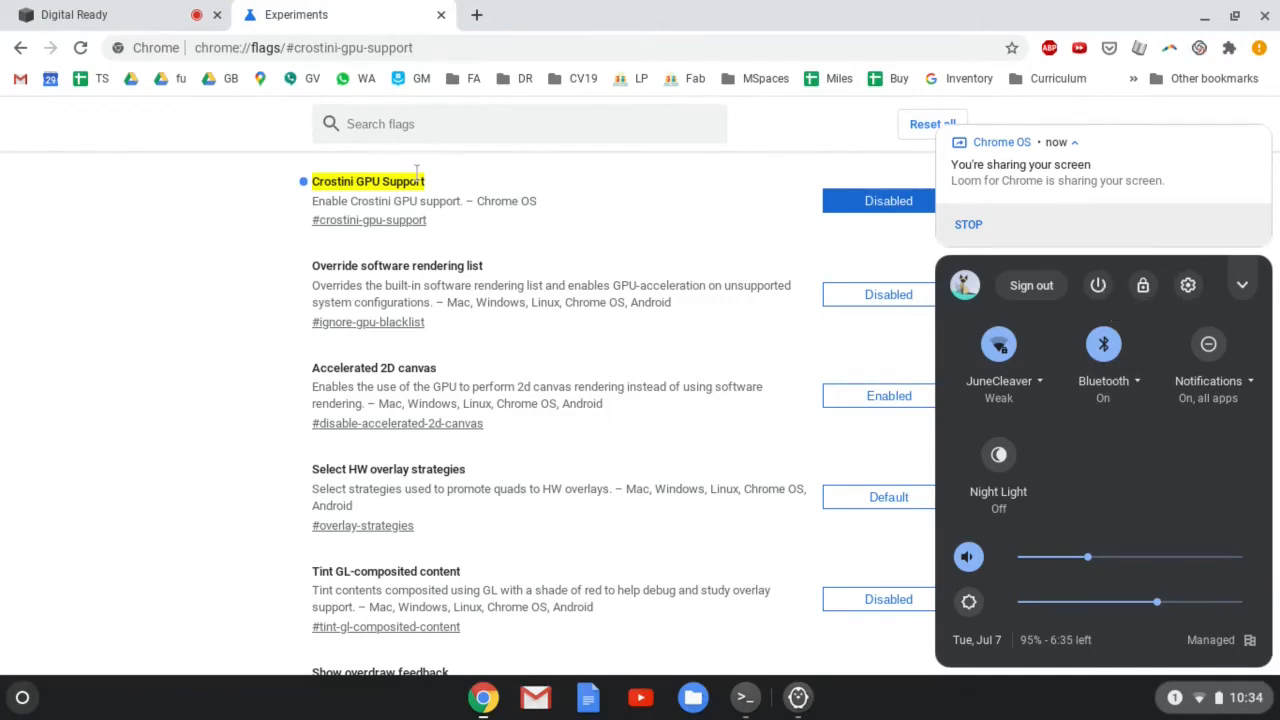
{"action": "left_click", "coordinate": [95, 15]}
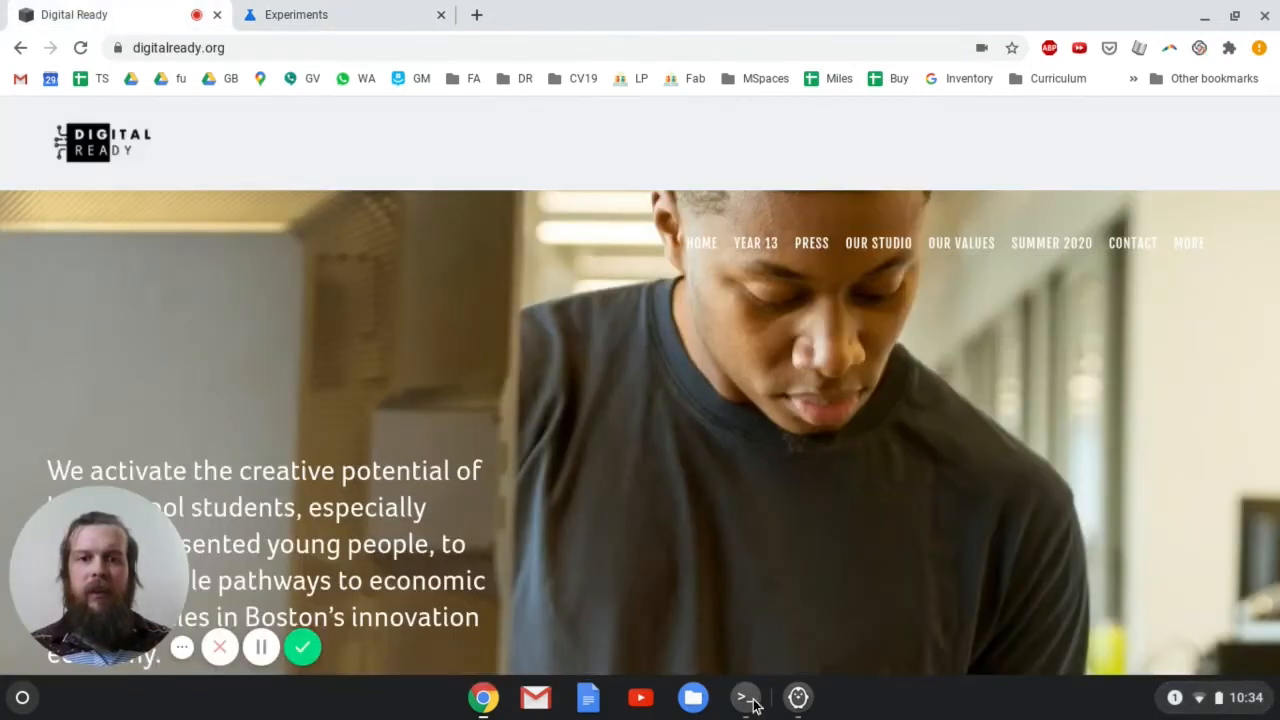
- Reopen Cura's File > Open File(s) picker, browse the greg folder, then cancel
{"action": "left_click", "coordinate": [743, 697]}
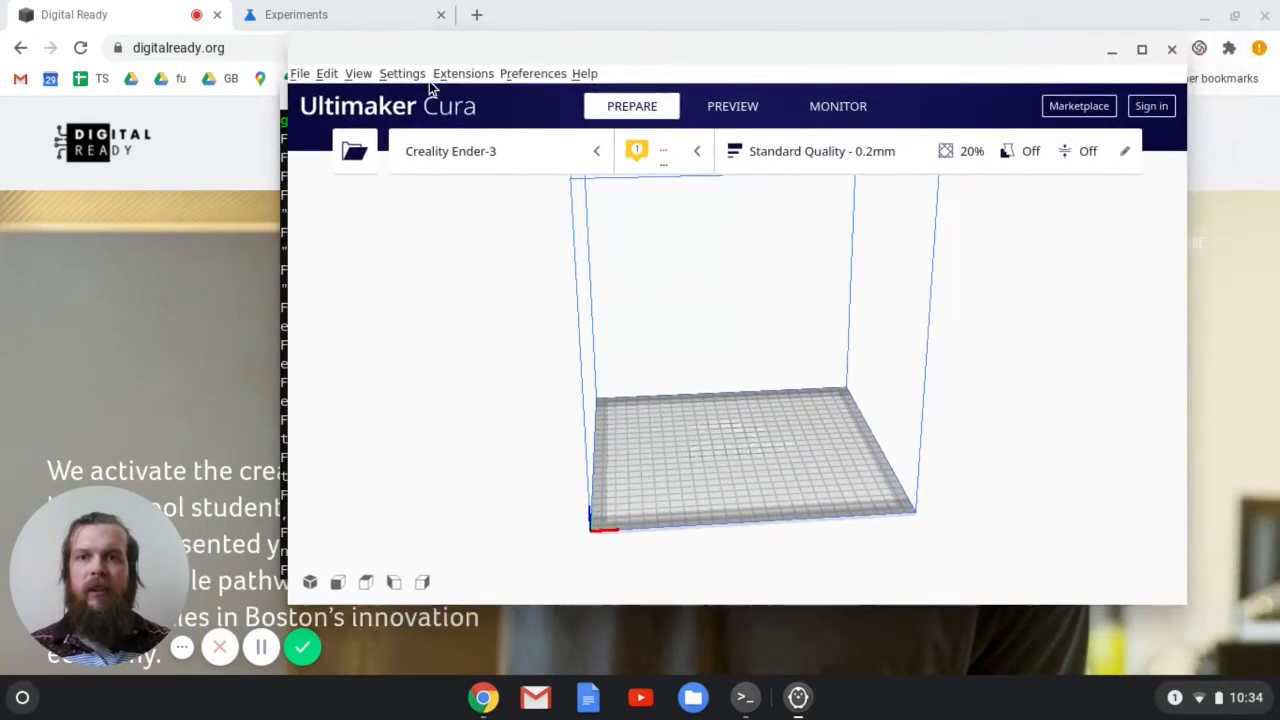
{"action": "left_click", "coordinate": [300, 73]}
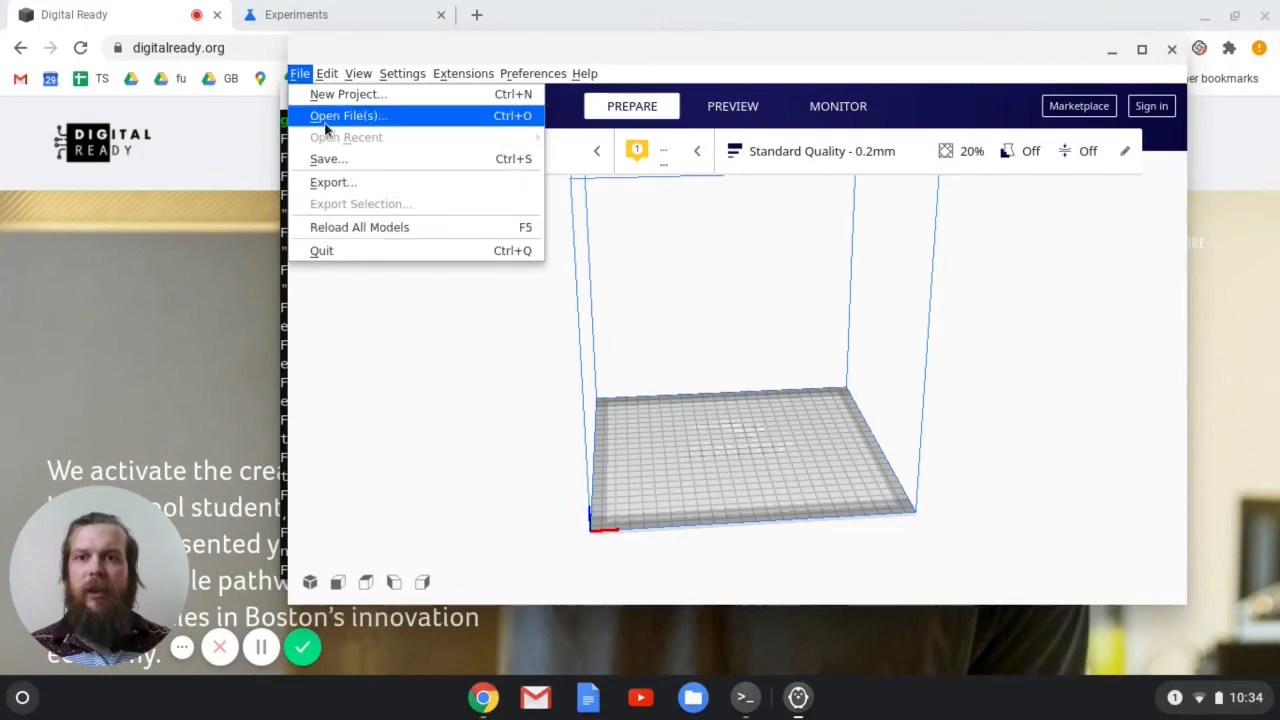
{"action": "left_click", "coordinate": [347, 116]}
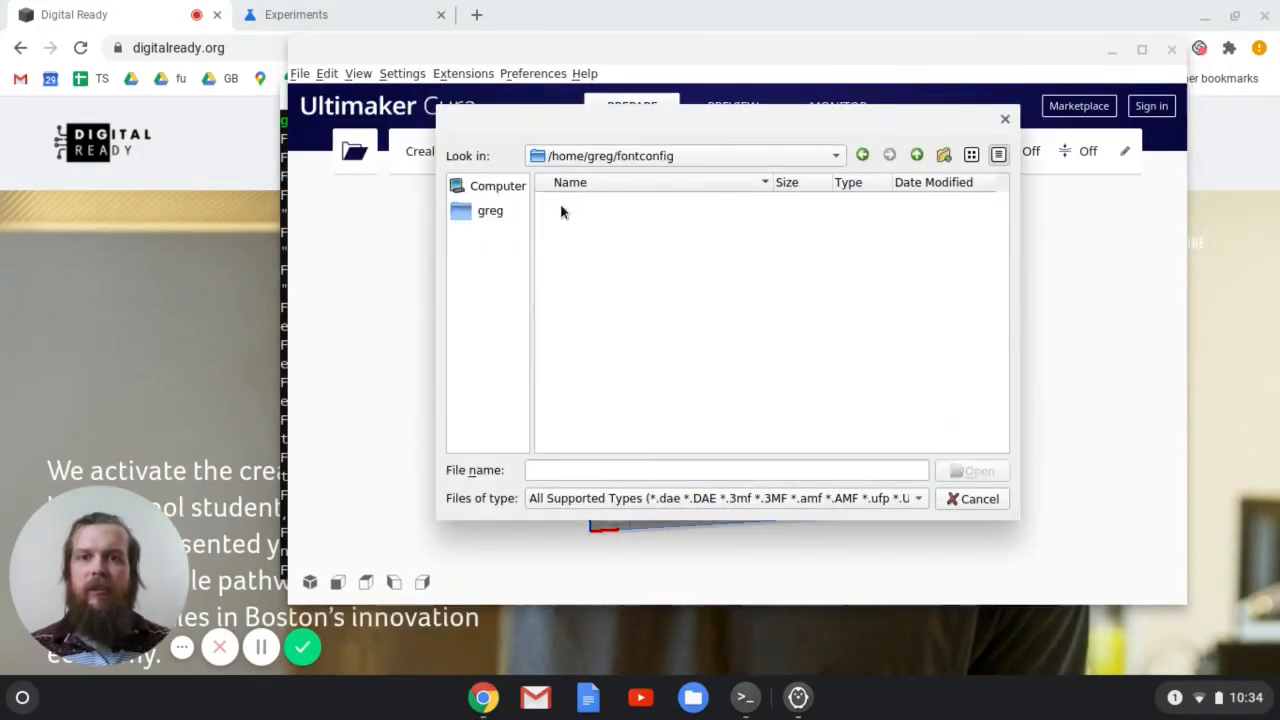
{"action": "left_click", "coordinate": [490, 210]}
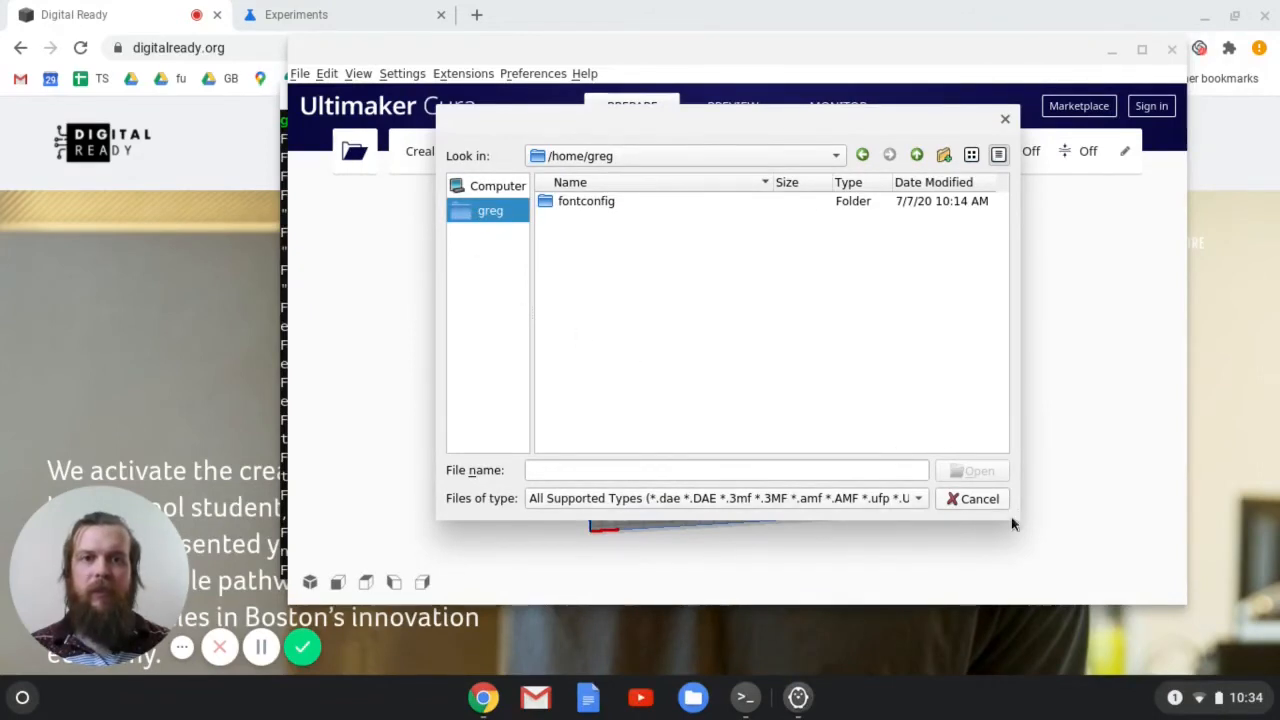
{"action": "left_click", "coordinate": [979, 498]}
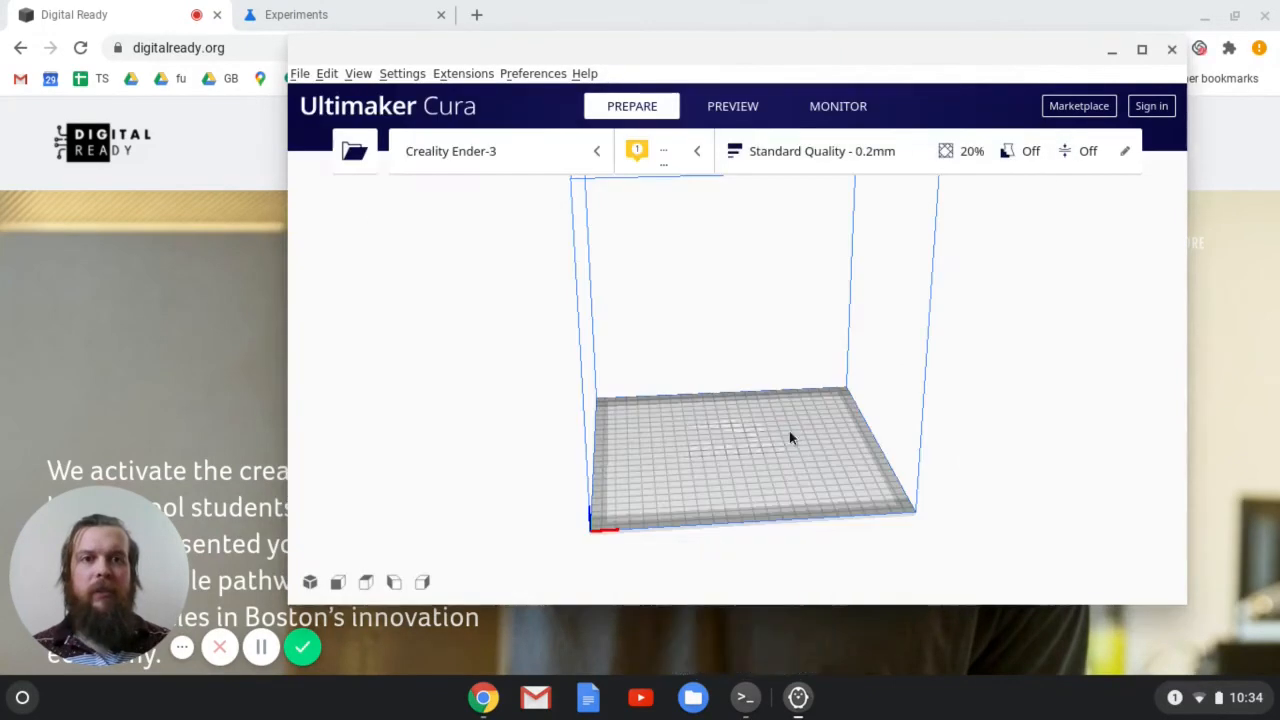
- Open a new Terminal window and run the inkscape command
{"action": "right_click", "coordinate": [747, 698]}
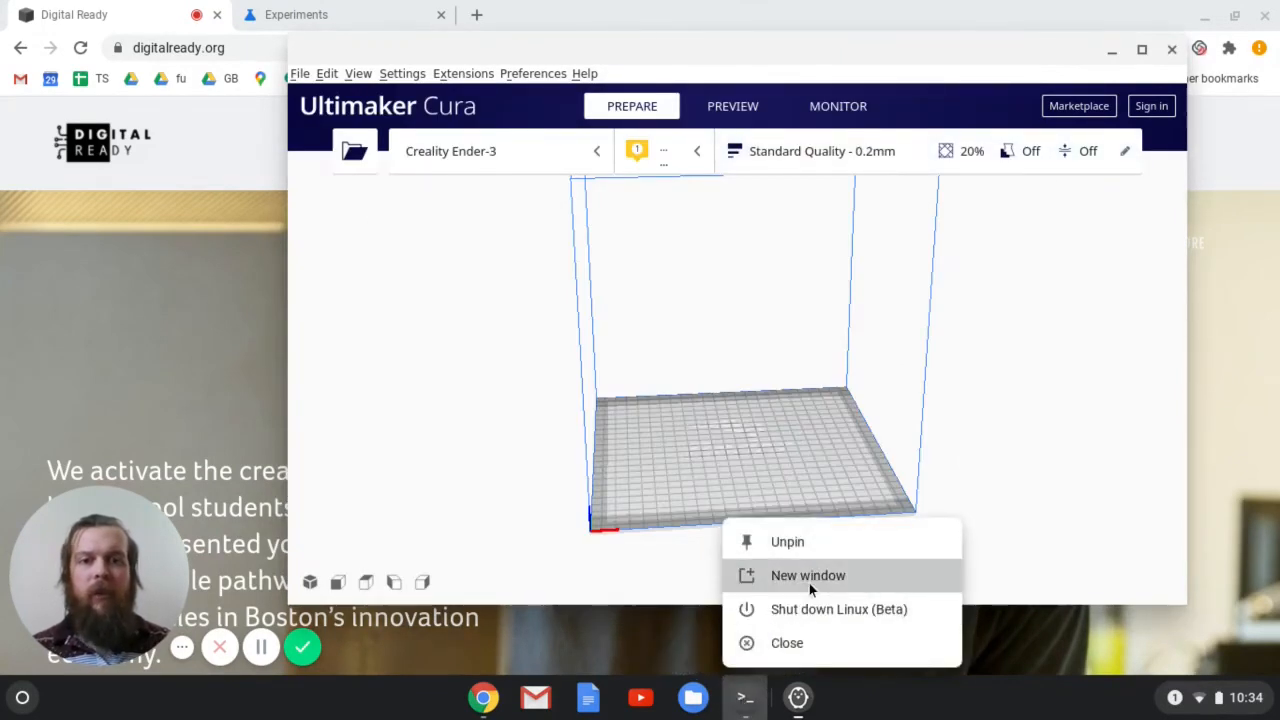
{"action": "left_click", "coordinate": [810, 590]}
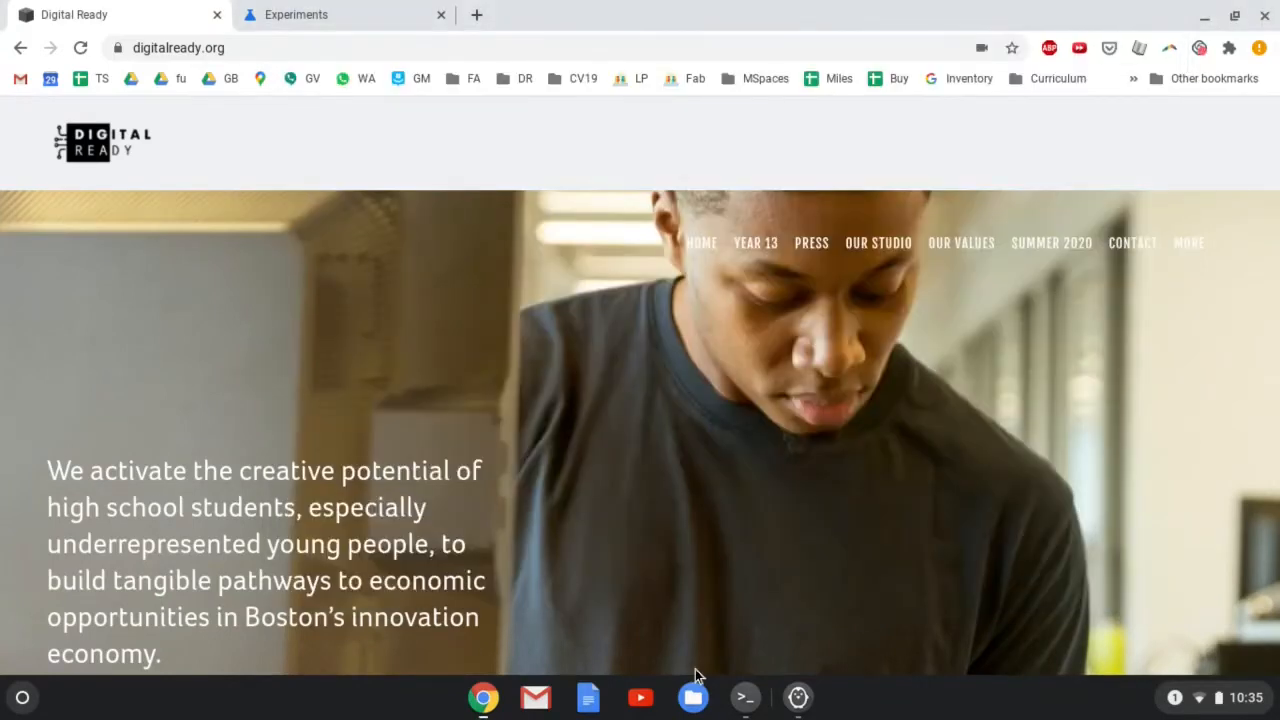
{"action": "mouse_move", "coordinate": [775, 630]}
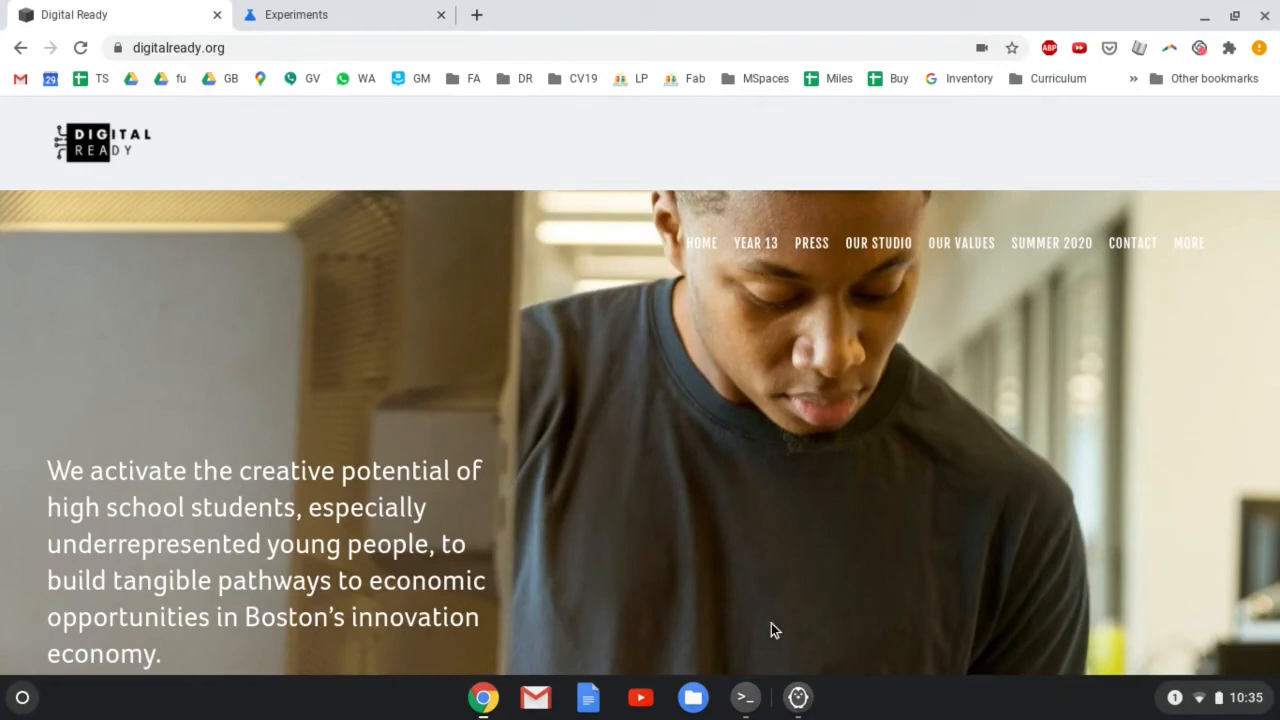
{"action": "left_click", "coordinate": [745, 697]}
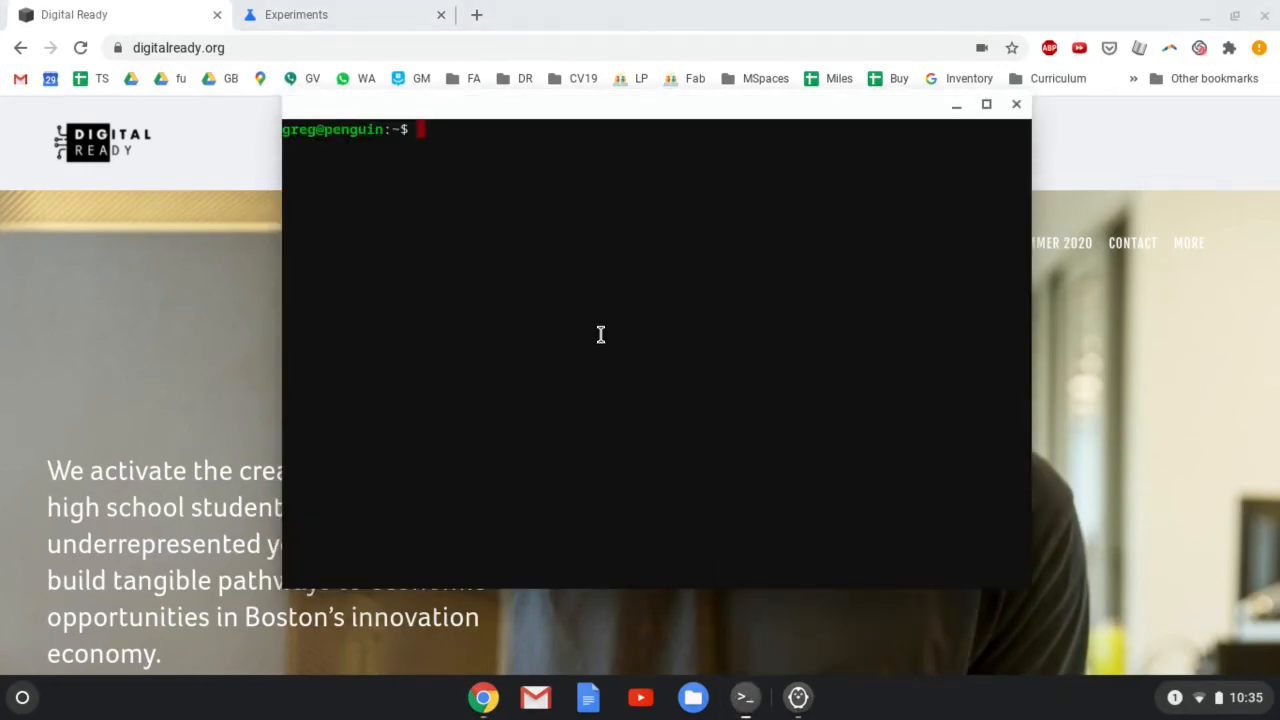
{"action": "type", "text": "inkscape"}
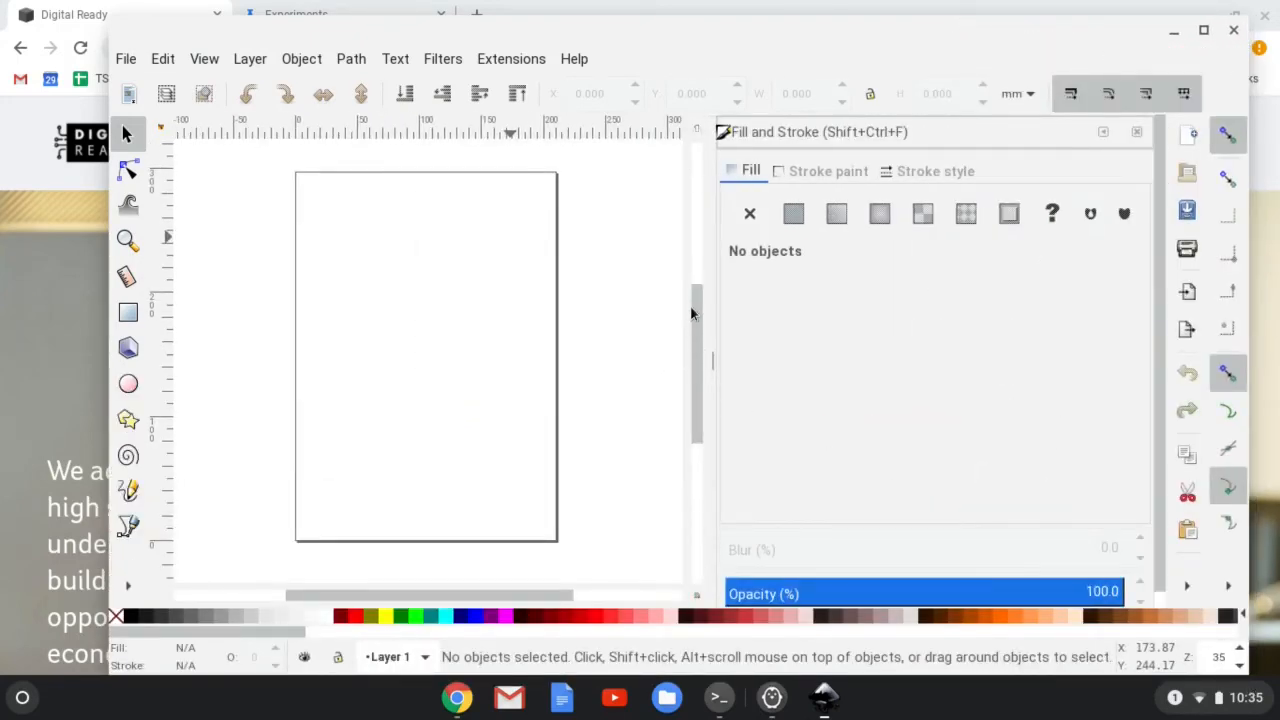
{"action": "mouse_move", "coordinate": [127, 313]}
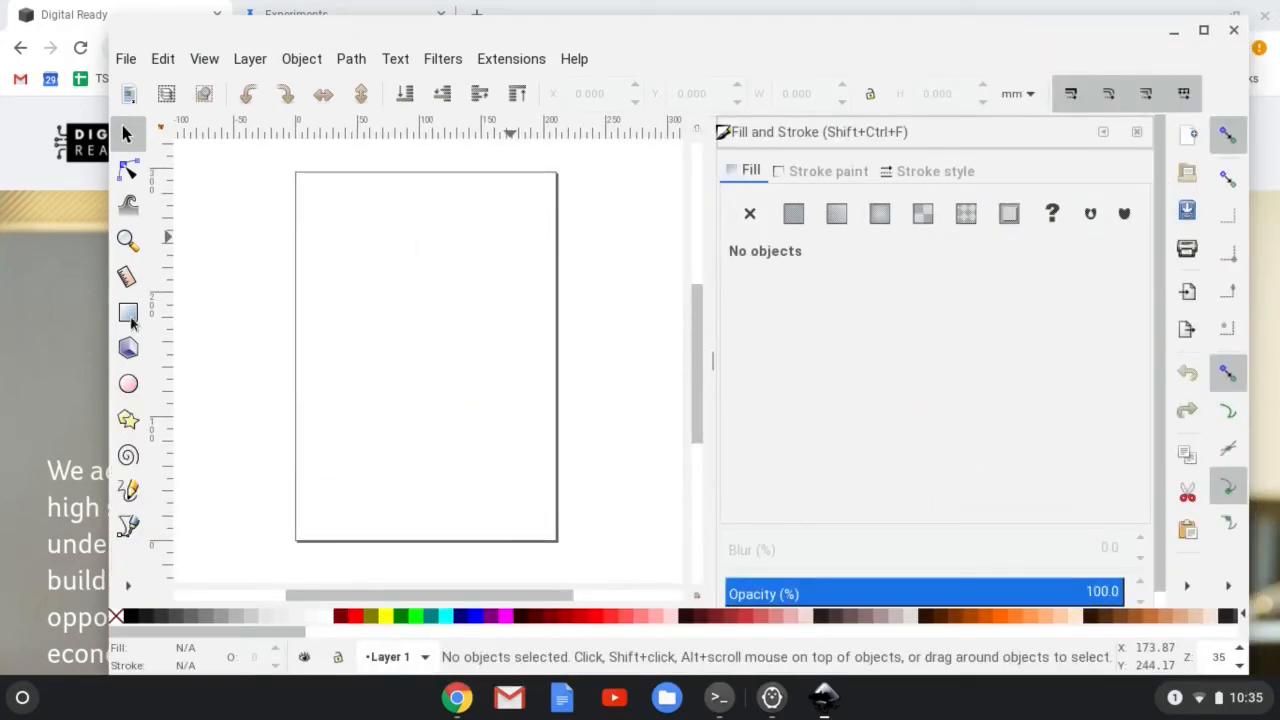
- Draw overlapping green-outlined black rectangles with the Rectangle tool, then deselect them
{"action": "left_click", "coordinate": [128, 312]}
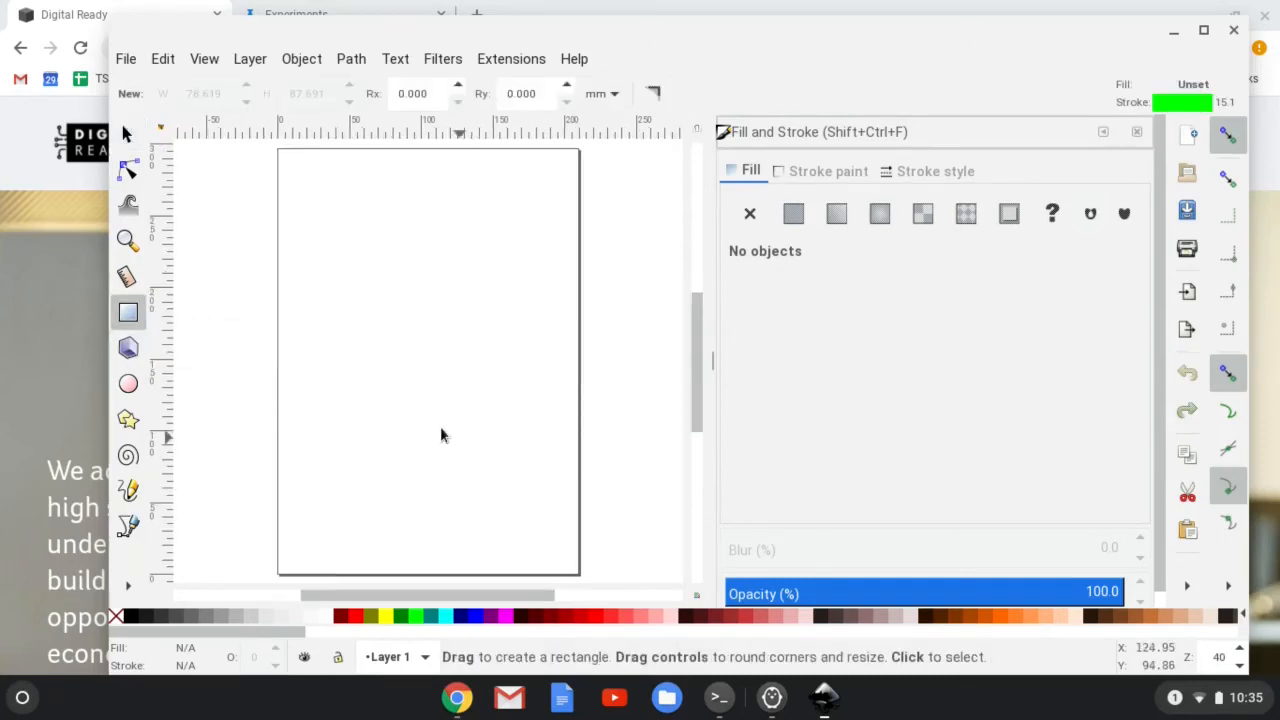
{"action": "left_click_drag", "start_coordinate": [388, 292], "coordinate": [514, 424]}
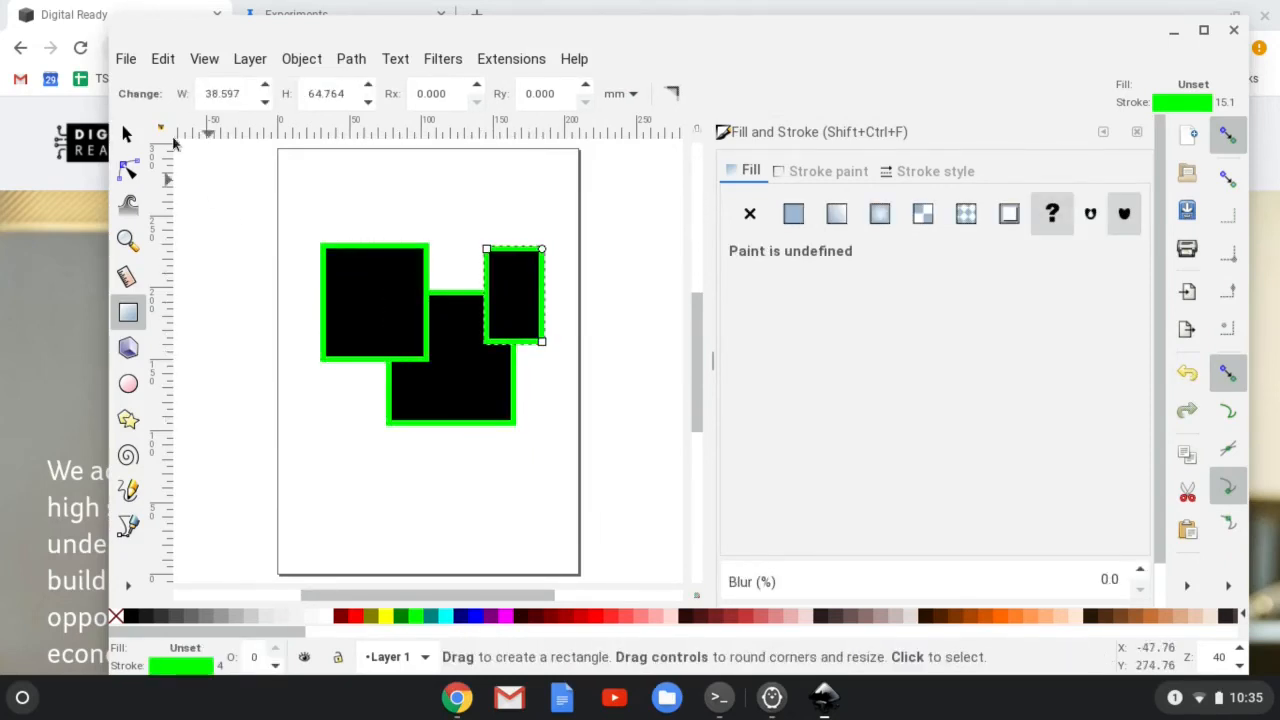
{"action": "left_click", "coordinate": [128, 133]}
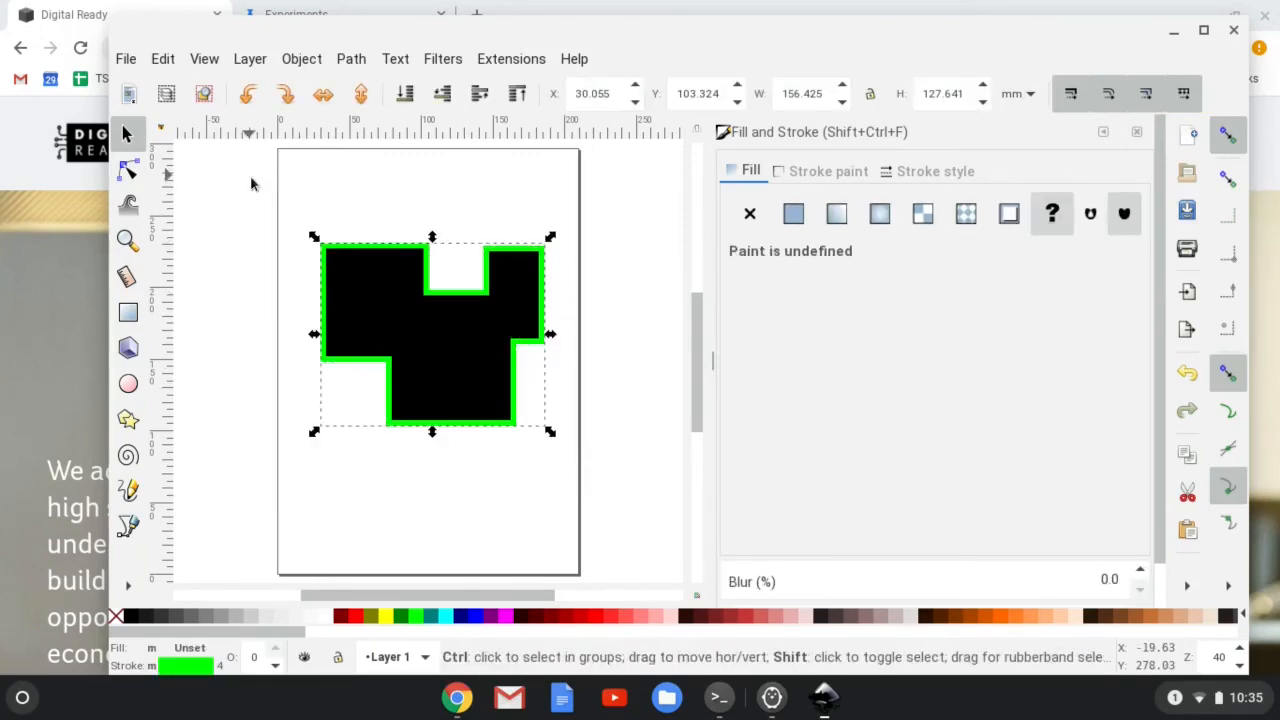
{"action": "left_click", "coordinate": [415, 205]}
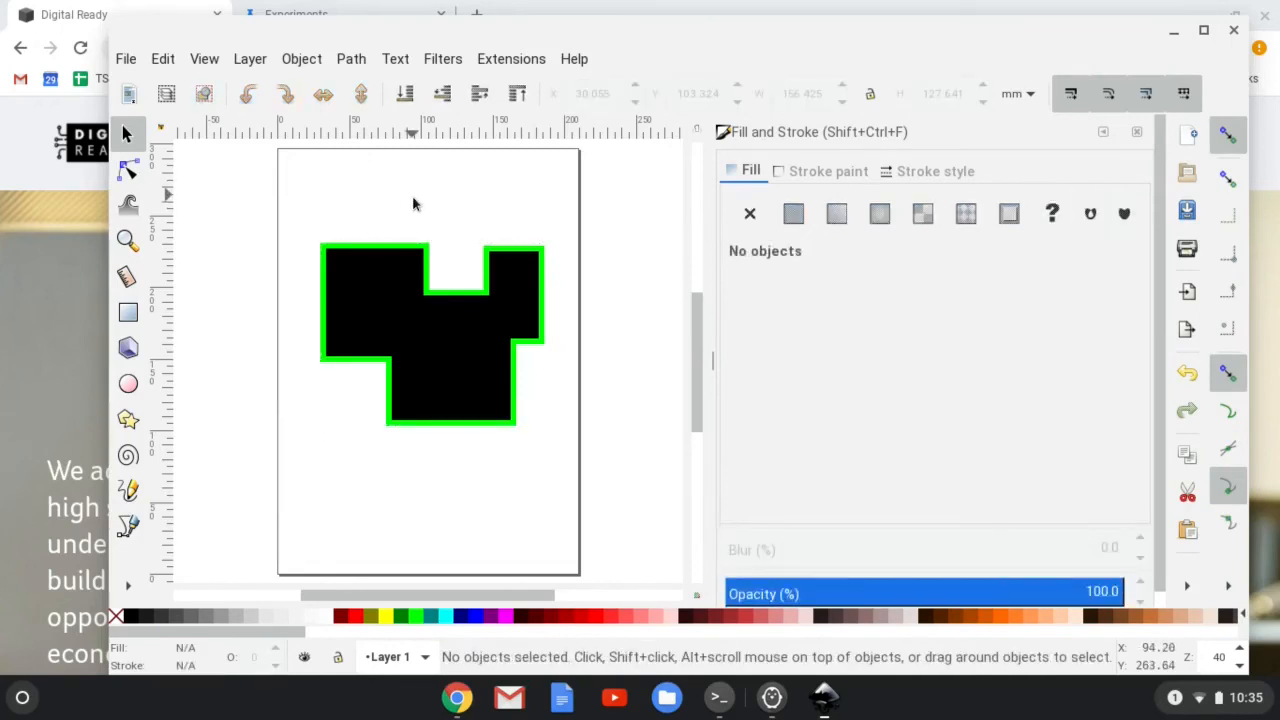
- Quit Inkscape through File > Quit, closing without saving the drawing
{"action": "left_click", "coordinate": [126, 58]}
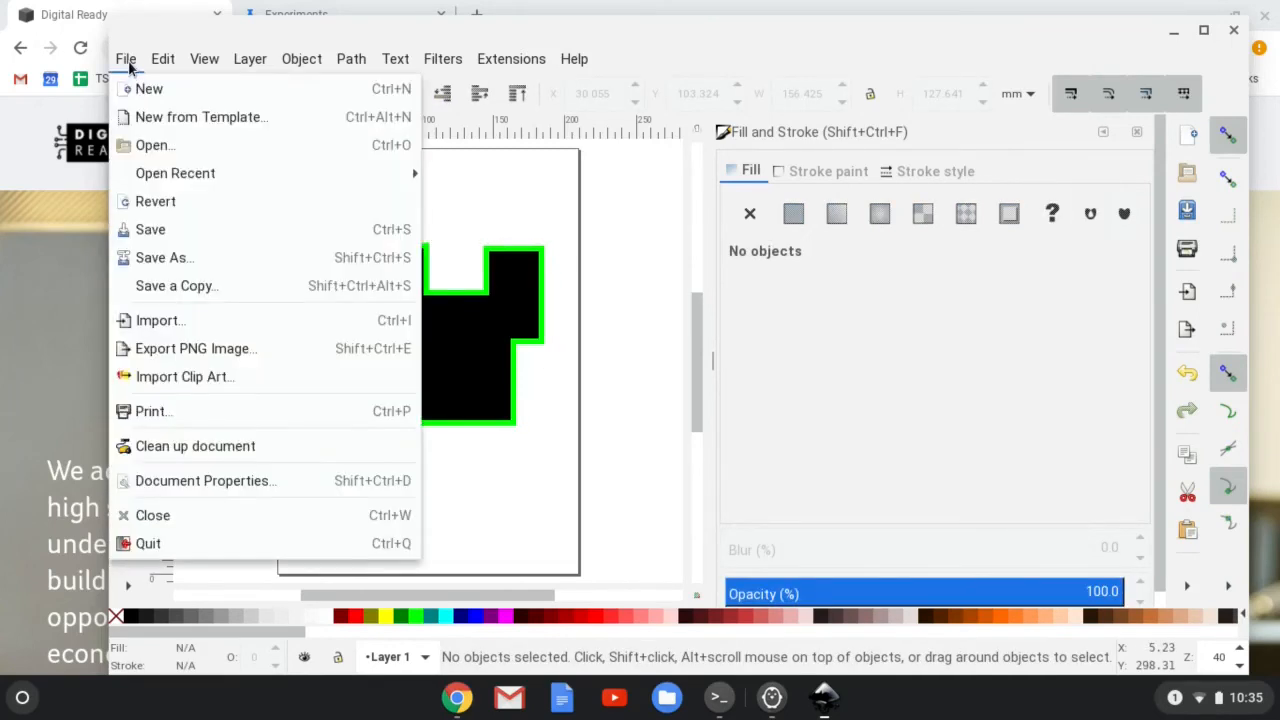
{"action": "mouse_move", "coordinate": [148, 543]}
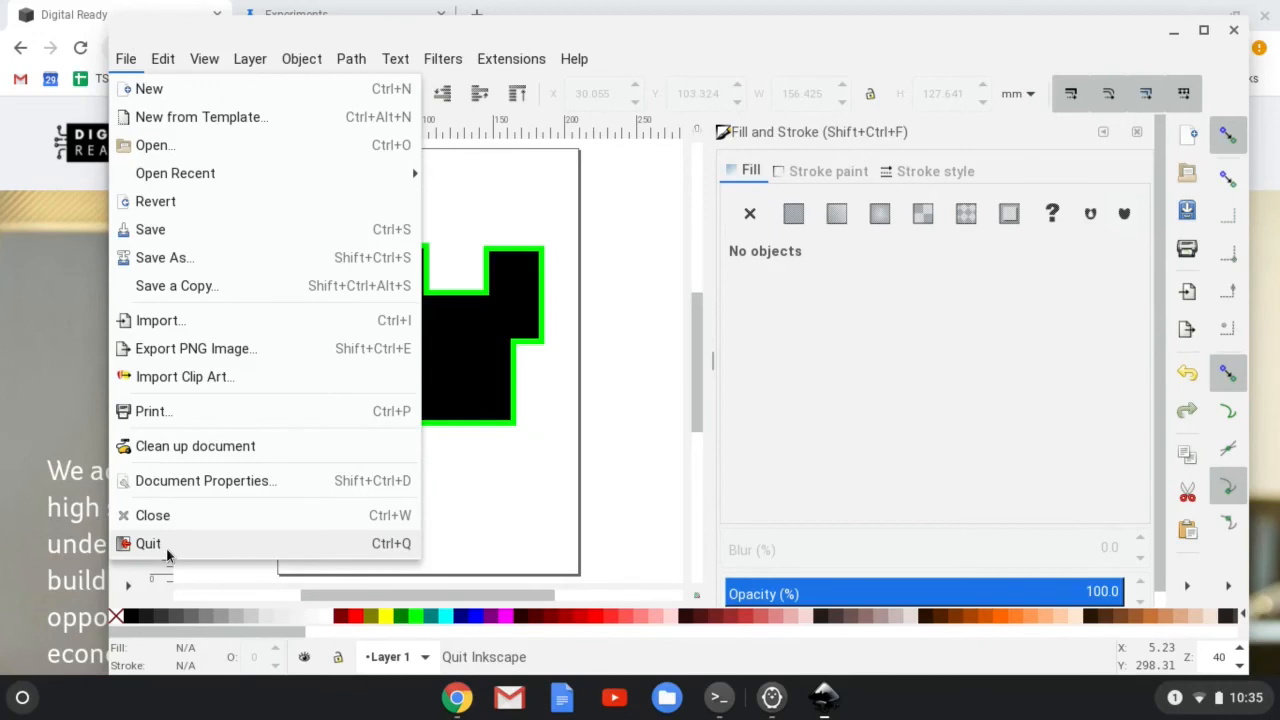
{"action": "left_click", "coordinate": [148, 543]}
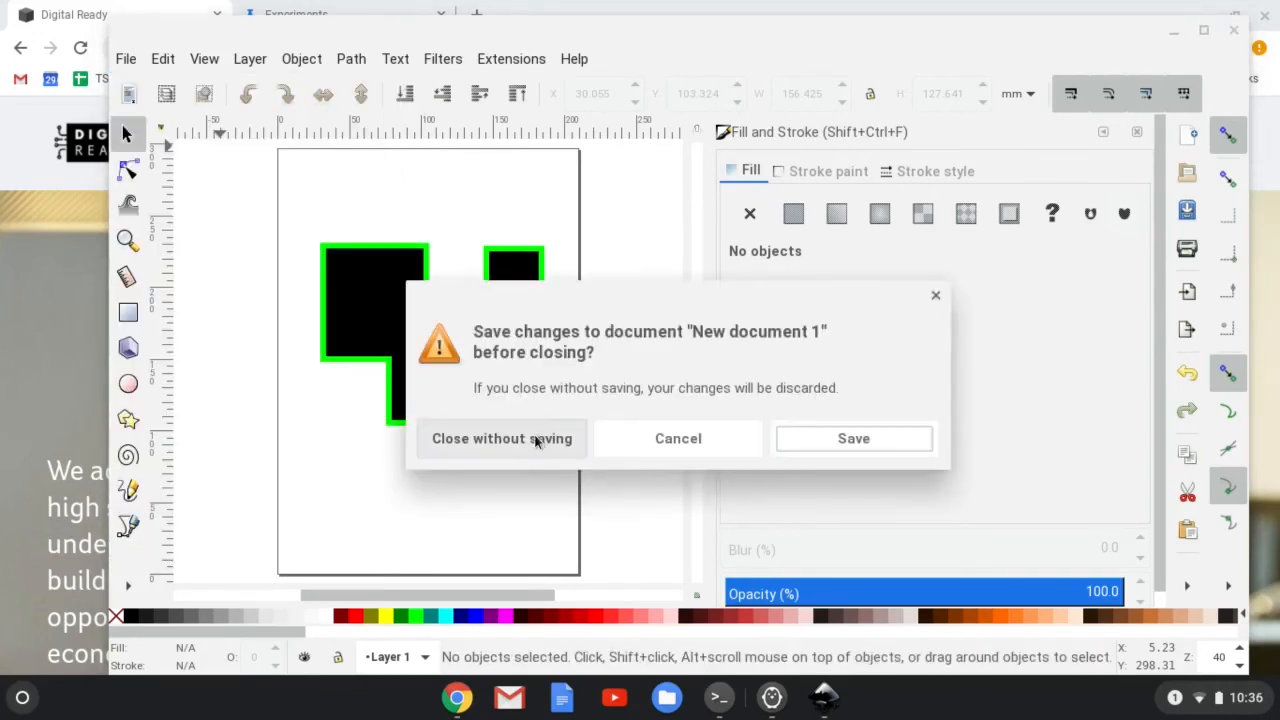
{"action": "mouse_move", "coordinate": [446, 420]}
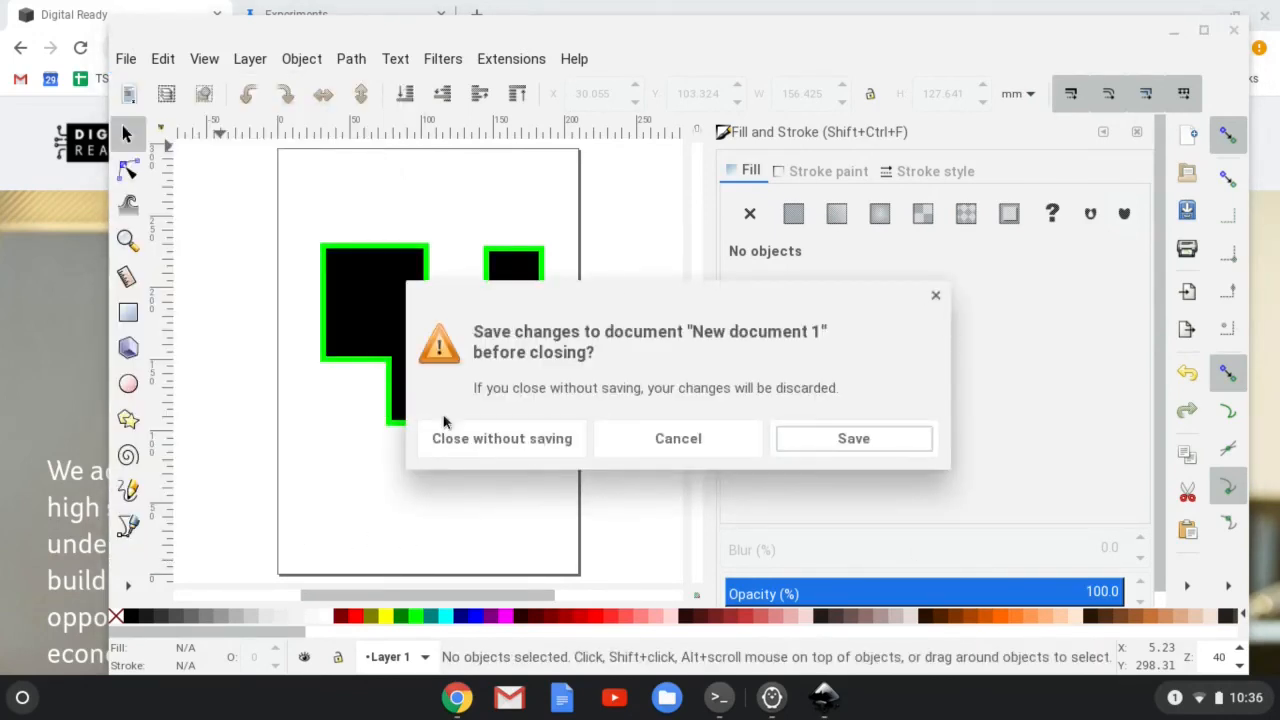
{"action": "left_click", "coordinate": [501, 438]}
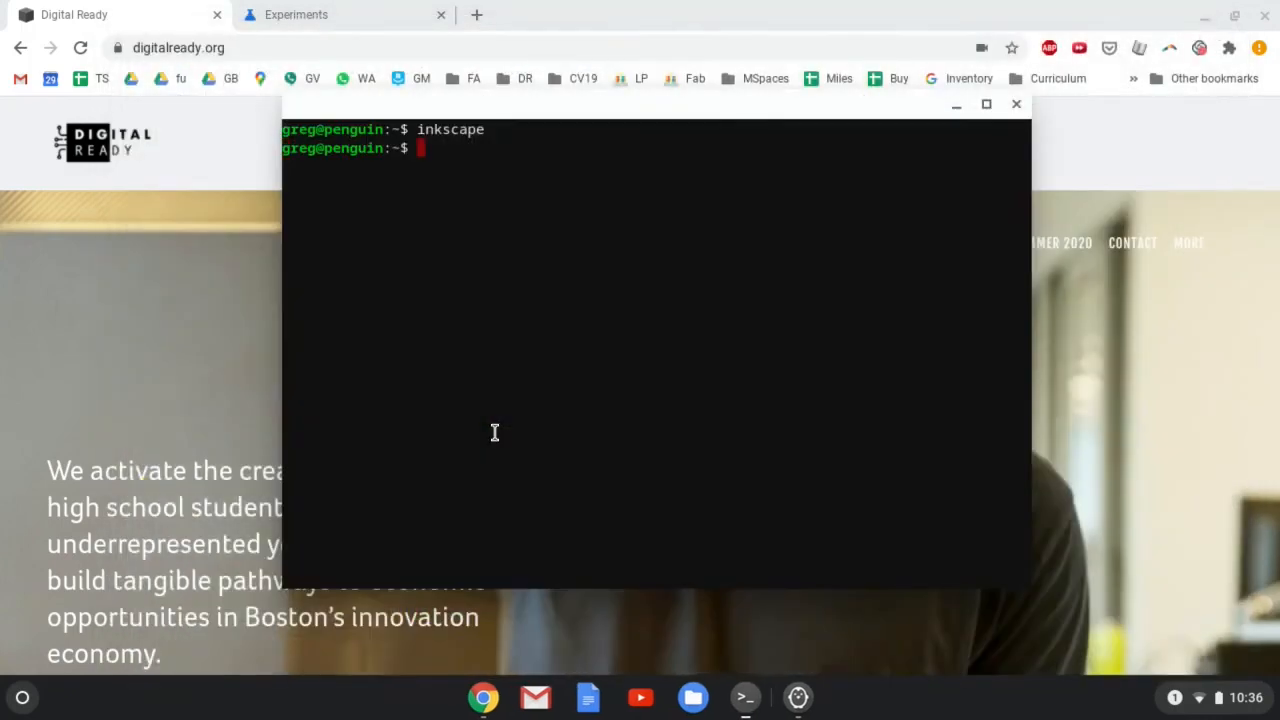
- Bring the empty Cura build plate forward, then return to the Chrome flags tab
{"action": "left_click", "coordinate": [1016, 104]}
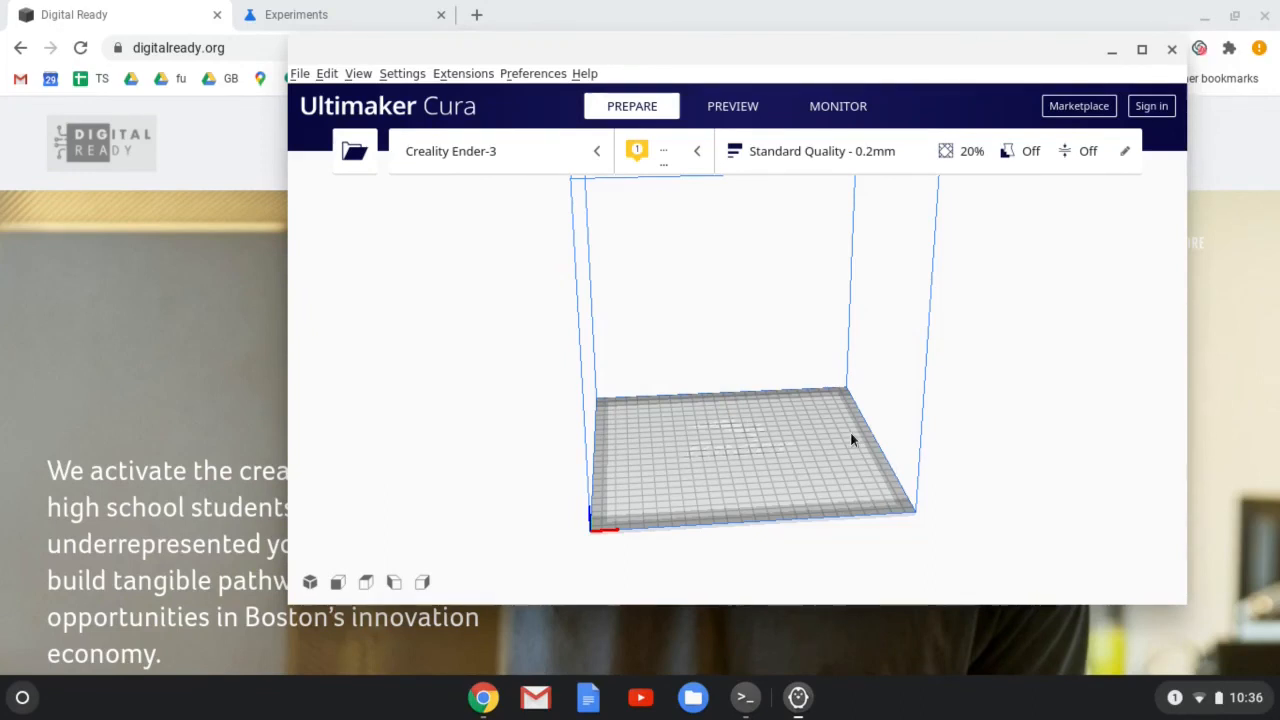
{"action": "mouse_move", "coordinate": [60, 11]}
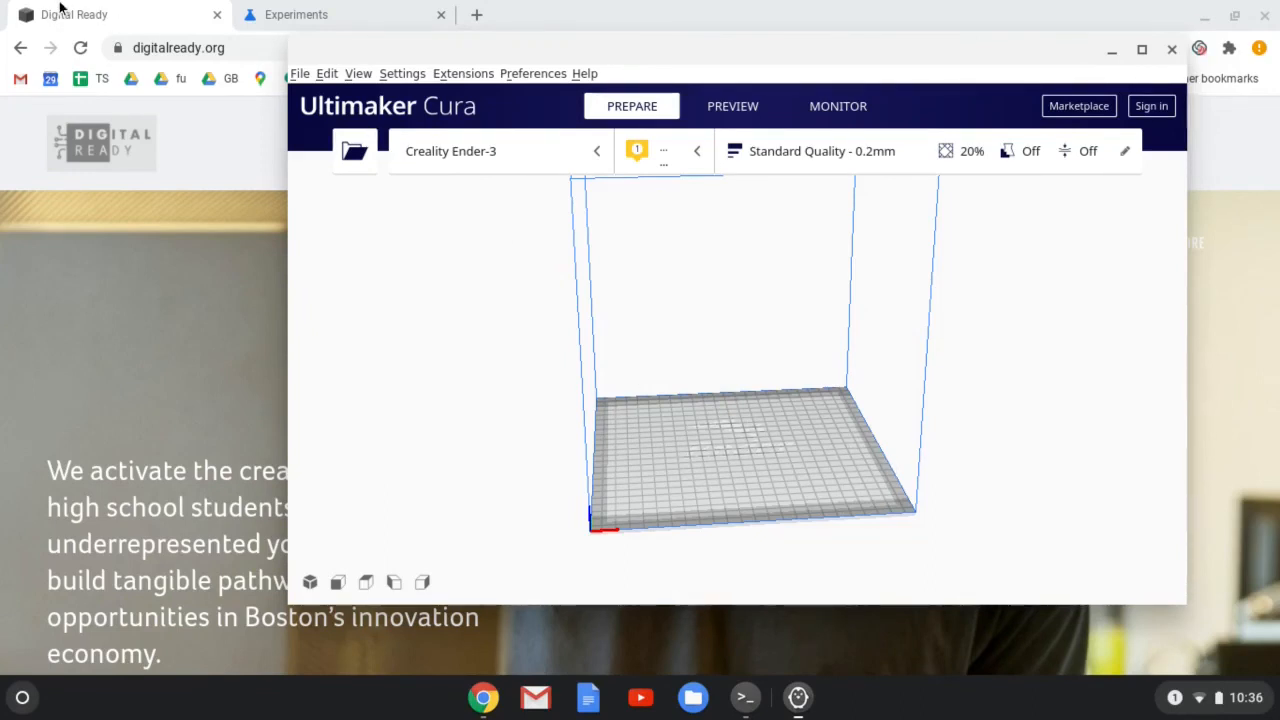
{"action": "left_click", "coordinate": [296, 14]}
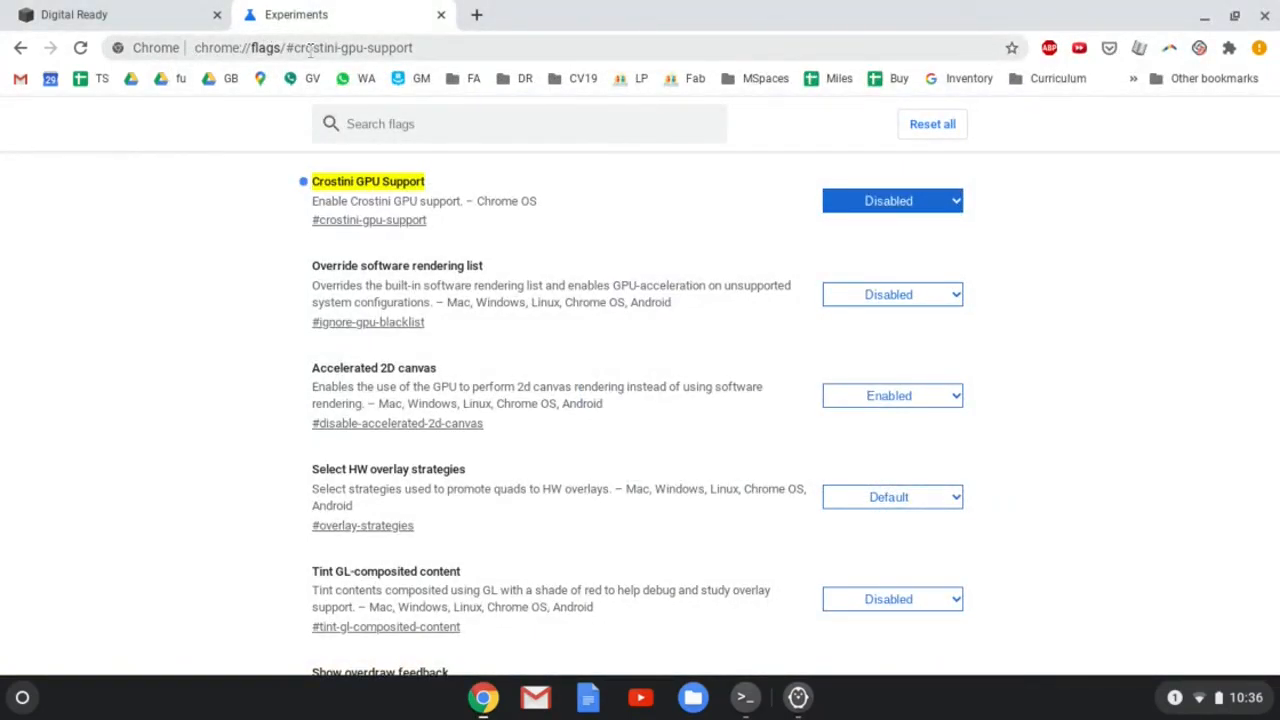
{"action": "mouse_move", "coordinate": [887, 230]}
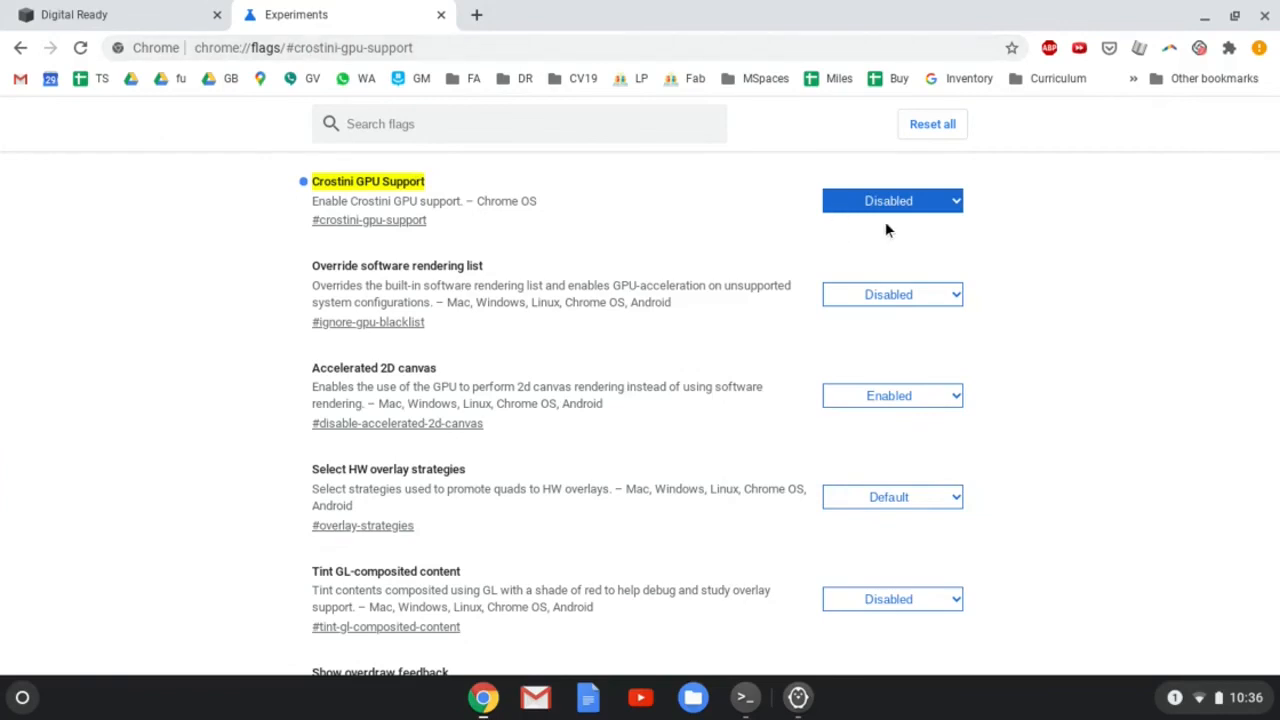
{"action": "mouse_move", "coordinate": [1225, 695]}
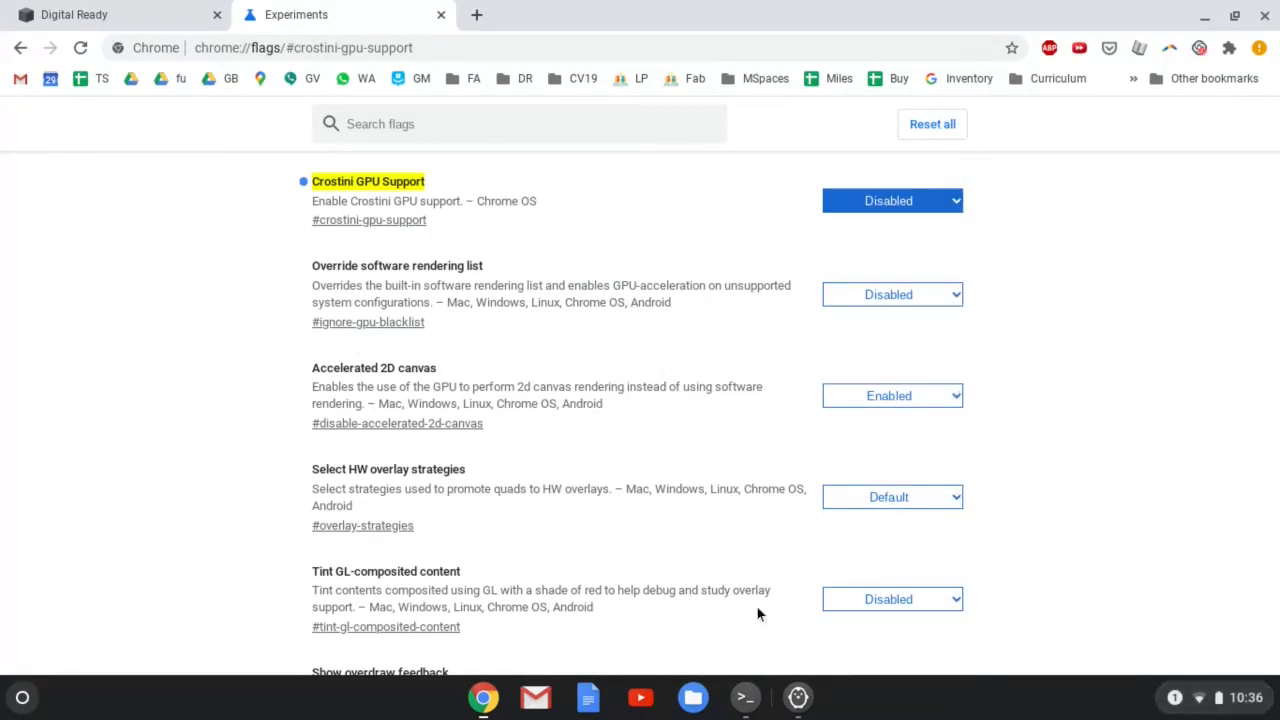
{"action": "mouse_move", "coordinate": [794, 692]}
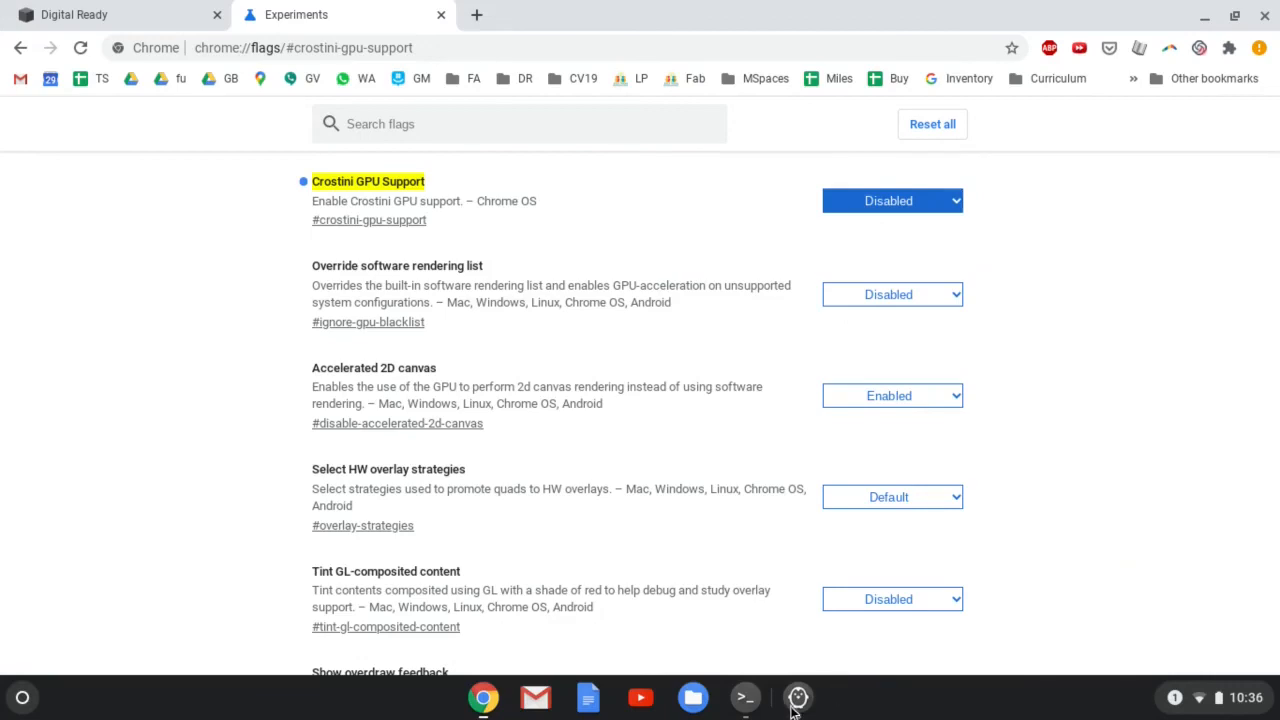
{"action": "mouse_move", "coordinate": [1198, 47]}
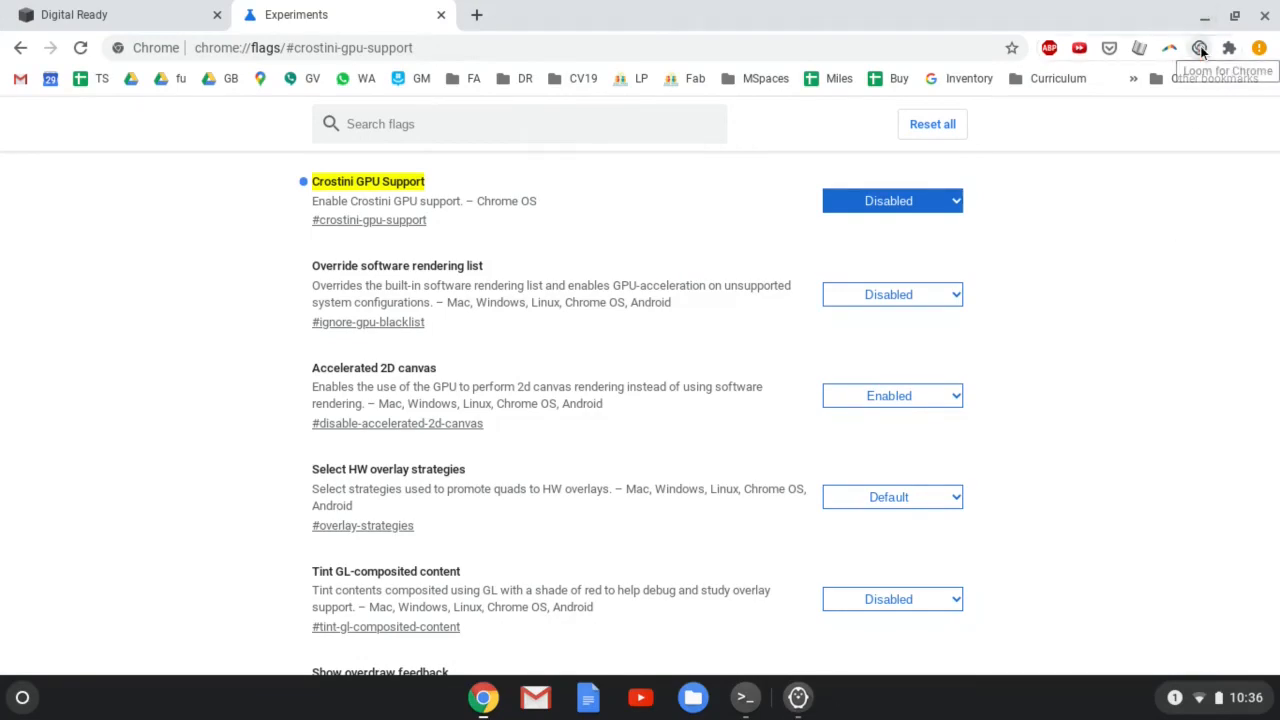